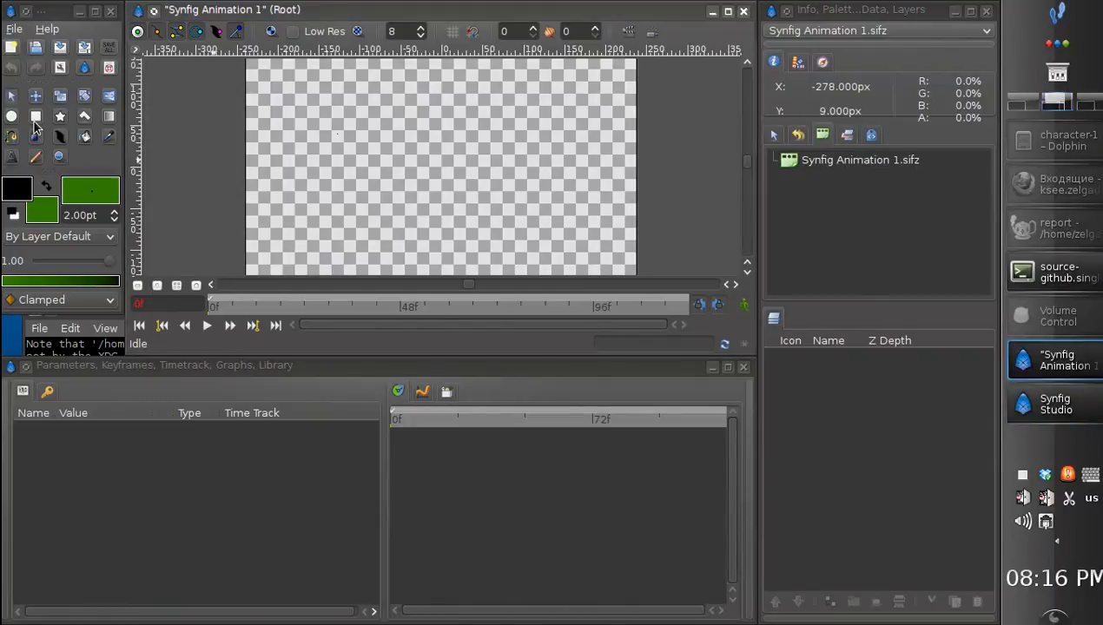
- Draw a circle and a rectangle over it, colouring the rectangle blue
{"action": "left_click_drag", "start_coordinate": [434, 156], "coordinate": [455, 177]}
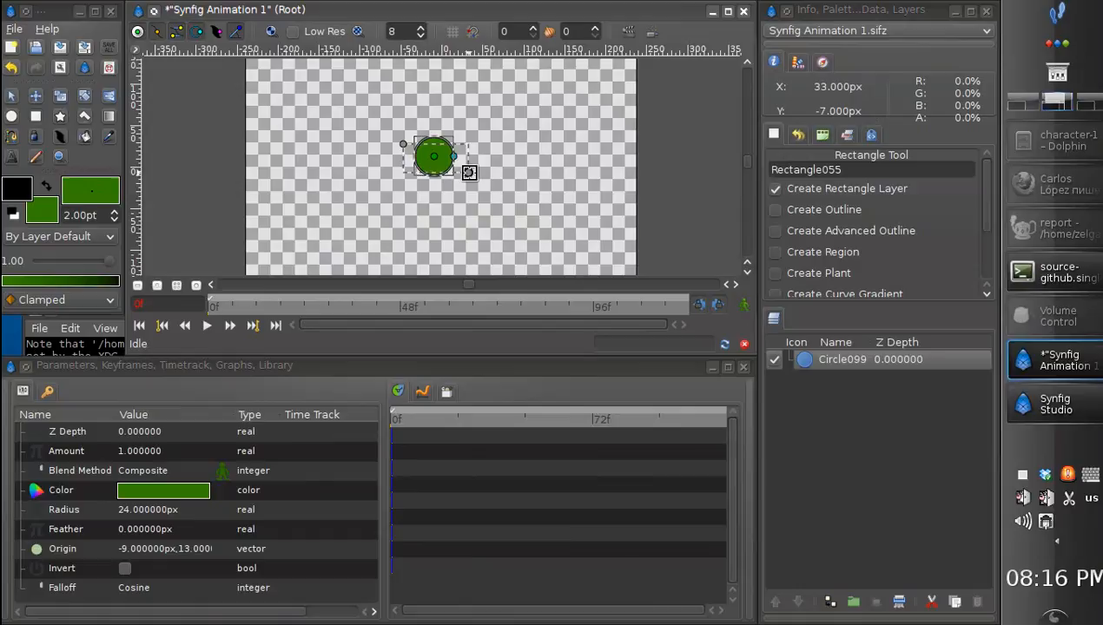
{"action": "left_click_drag", "start_coordinate": [404, 143], "coordinate": [451, 170]}
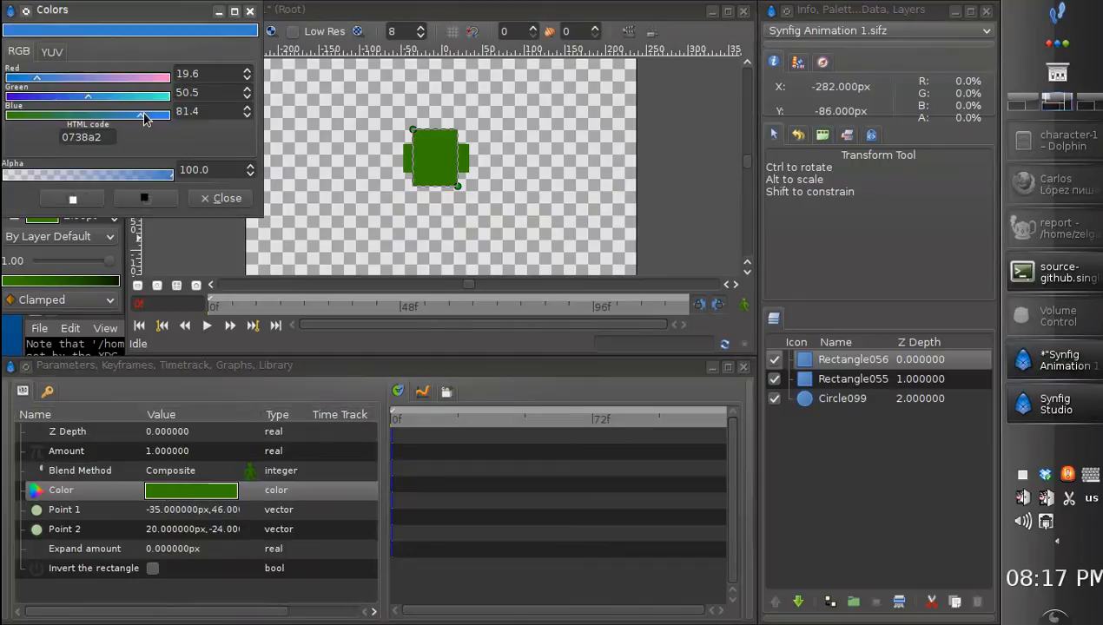
{"action": "left_click", "coordinate": [219, 198]}
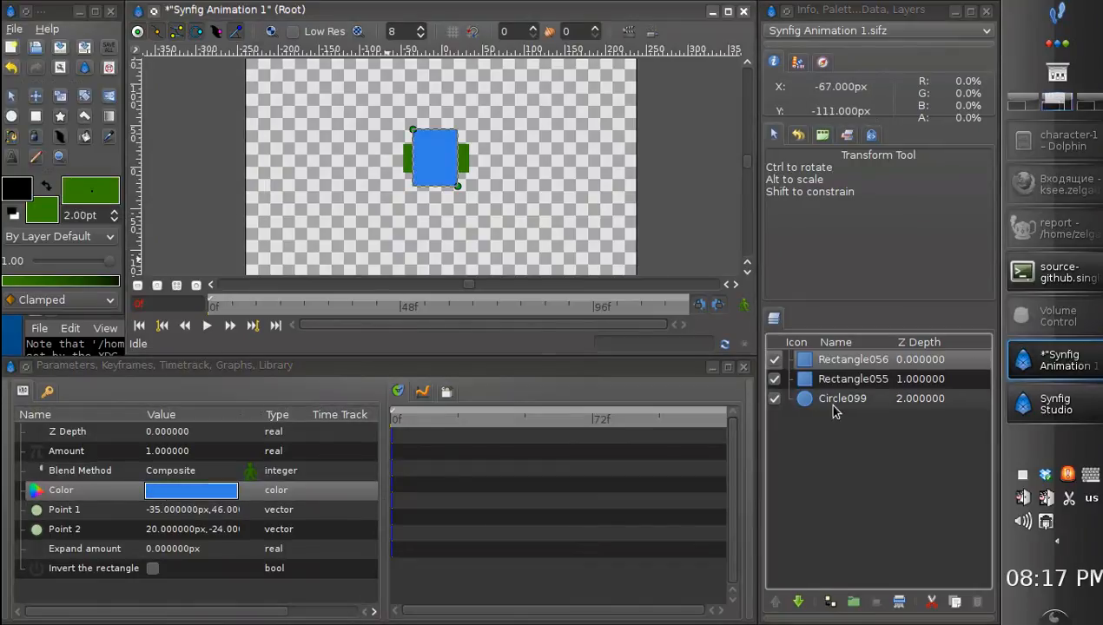
- Raise the red circle layer to the top of the layer stack
{"action": "left_click", "coordinate": [844, 397]}
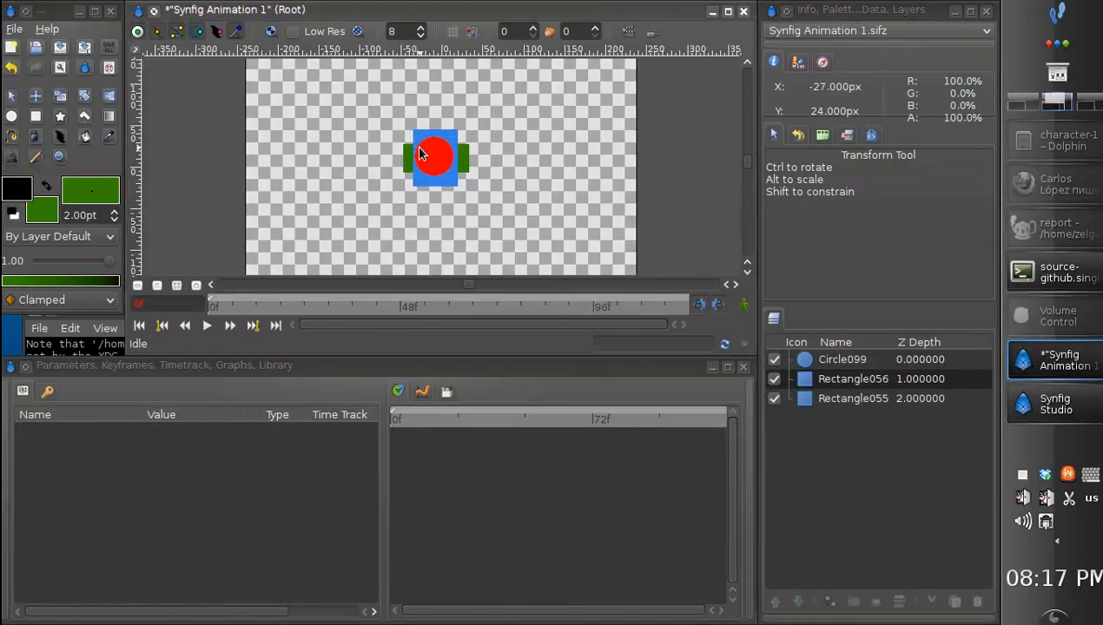
{"action": "left_click", "coordinate": [840, 359]}
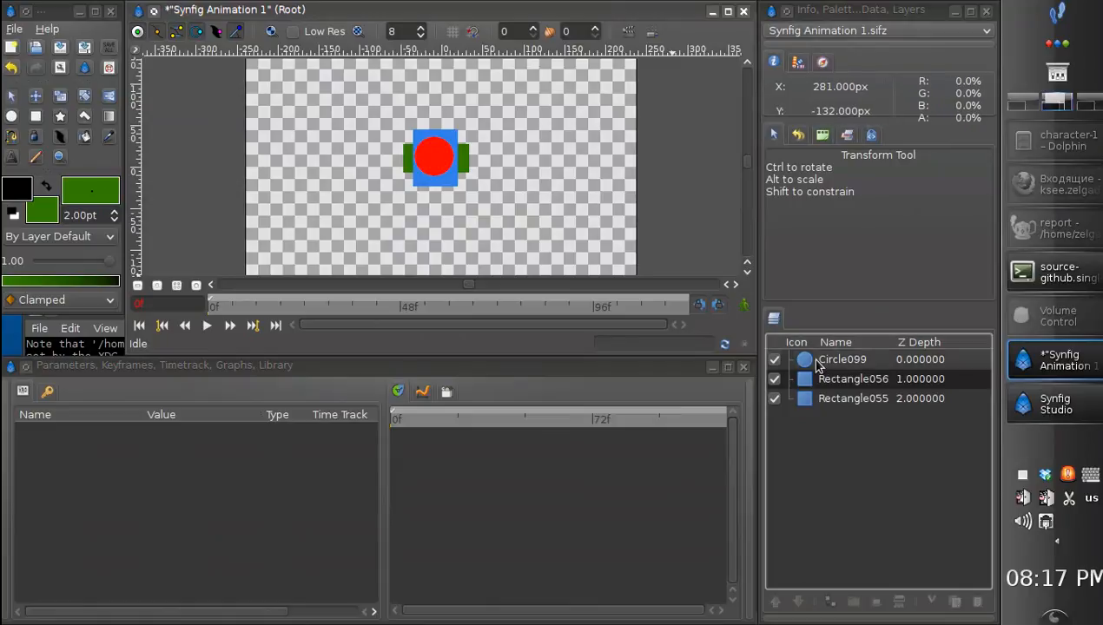
{"action": "left_click", "coordinate": [840, 357]}
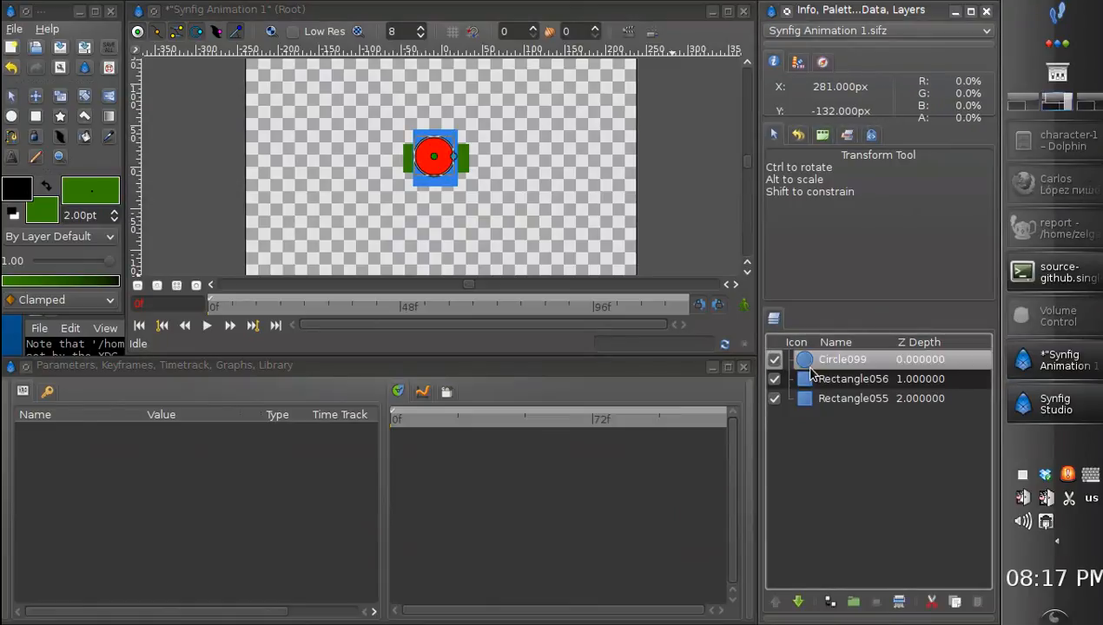
- Group the three shape layers and enable the group's Z Range checkbox
{"action": "left_click", "coordinate": [854, 398]}
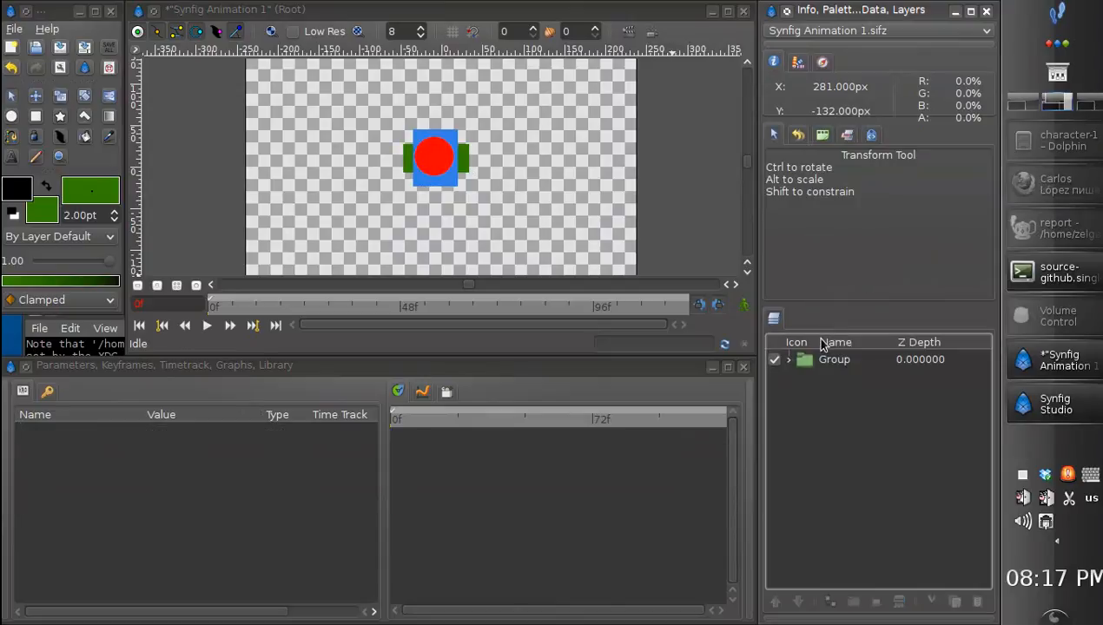
{"action": "left_click", "coordinate": [788, 359]}
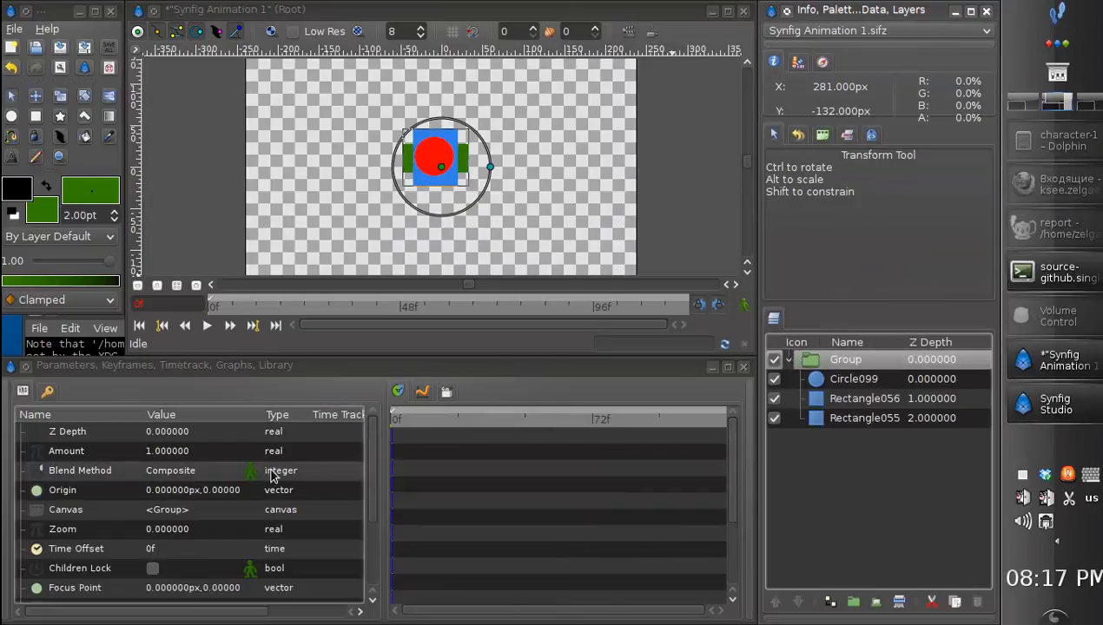
{"action": "mouse_move", "coordinate": [271, 480]}
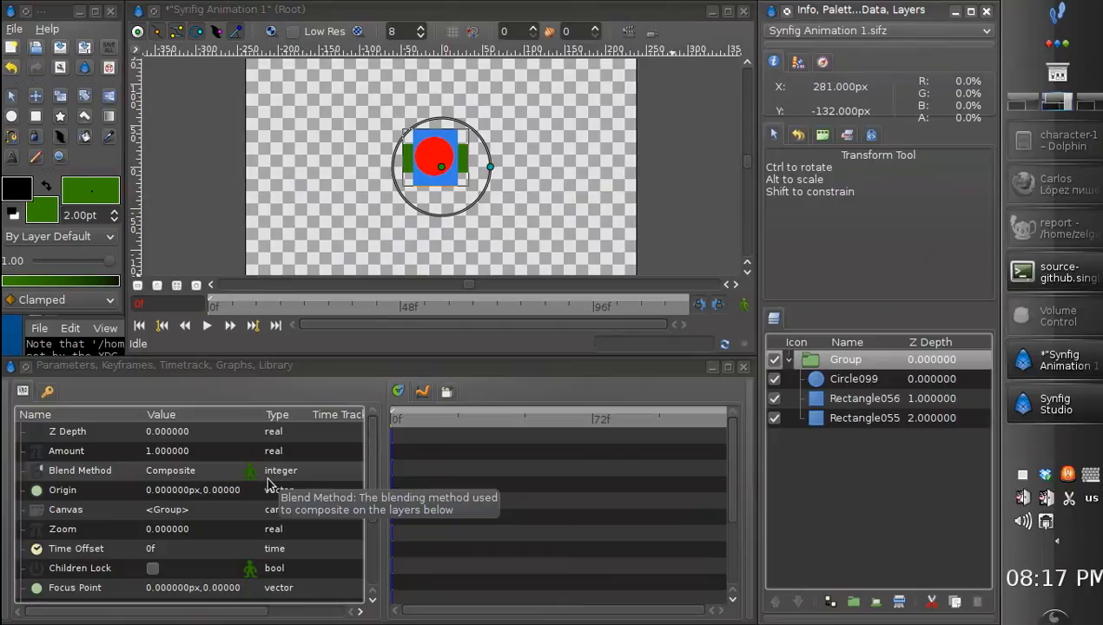
{"action": "scroll", "scroll_direction": "down", "scroll_amount": 3}
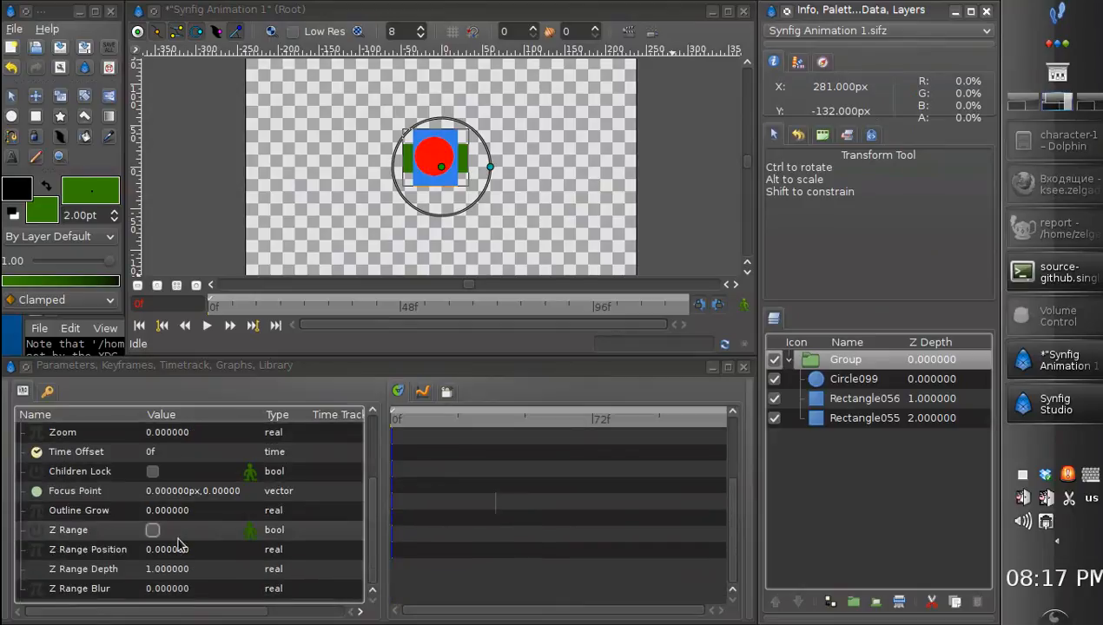
{"action": "mouse_move", "coordinate": [167, 531]}
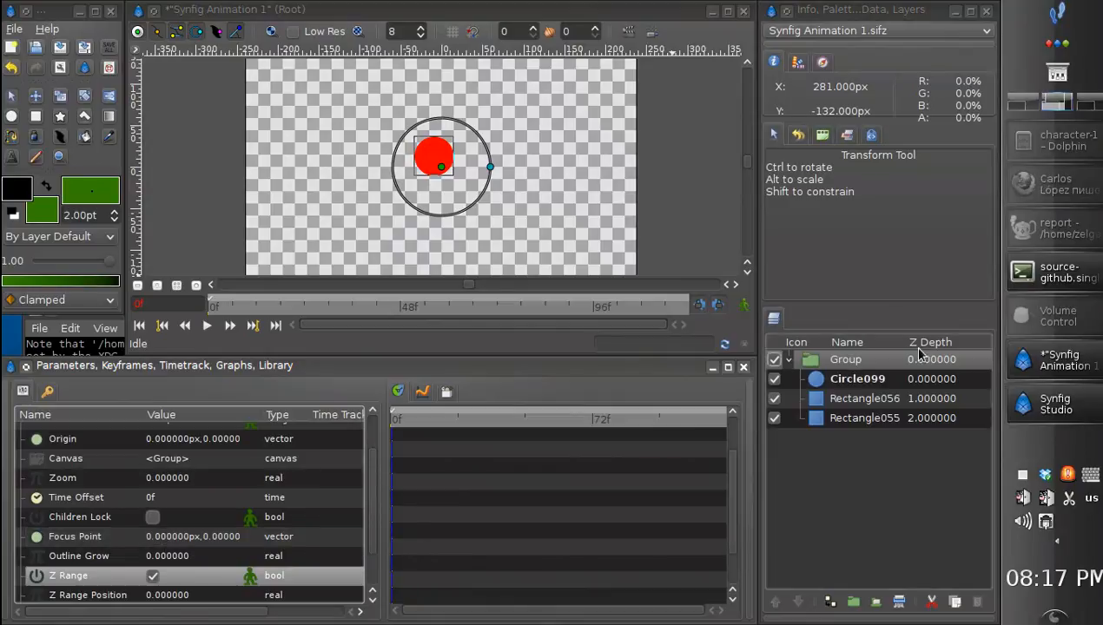
{"action": "scroll", "scroll_direction": "down", "scroll_amount": 3}
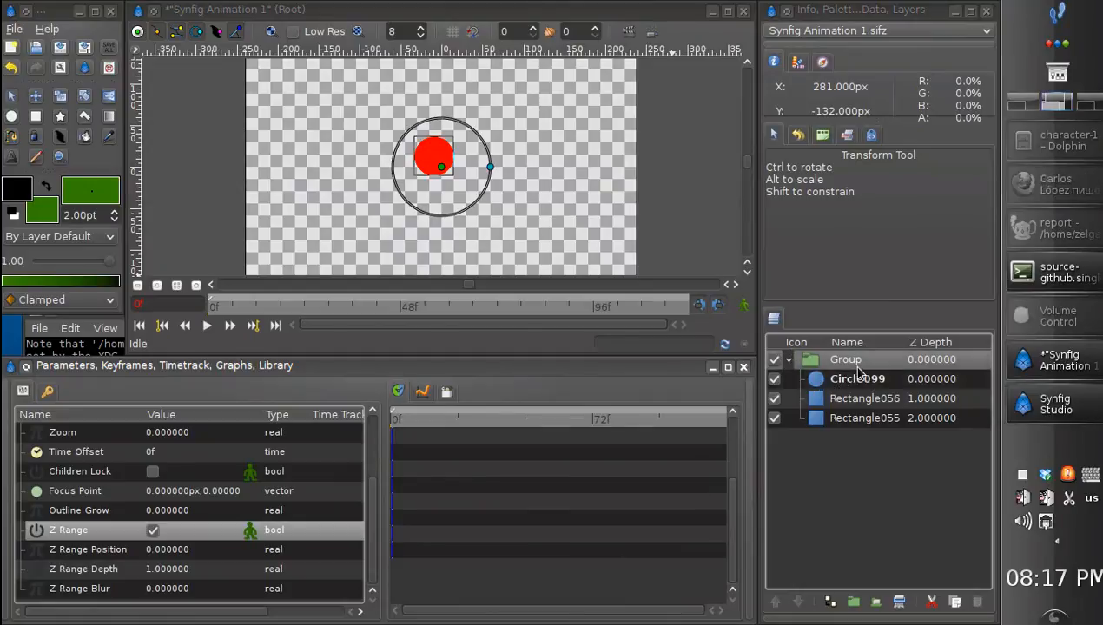
{"action": "left_click", "coordinate": [858, 379]}
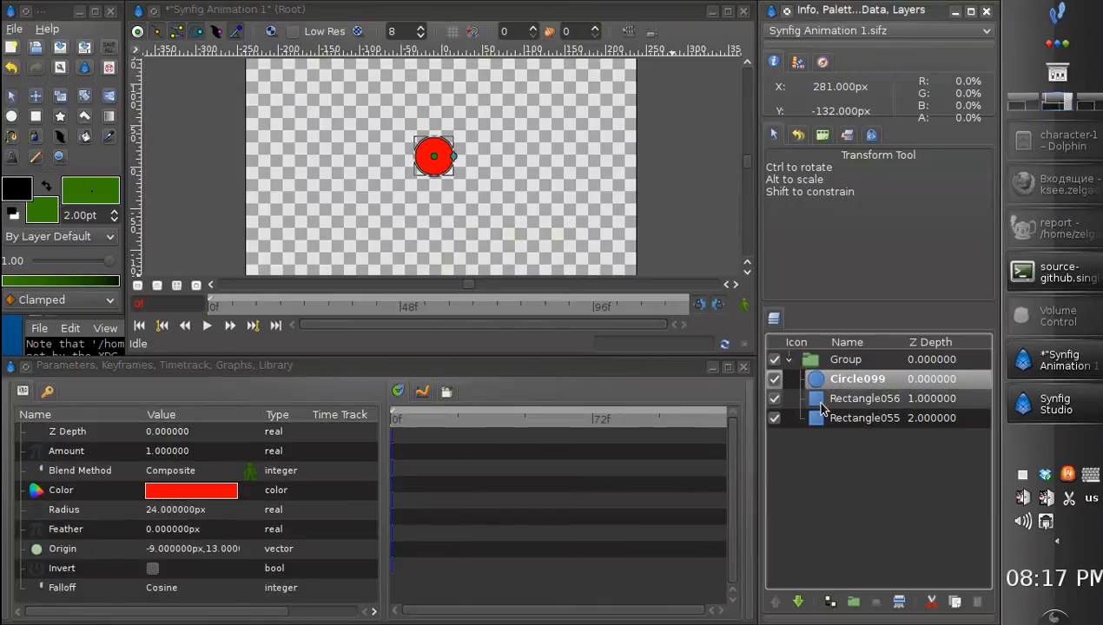
{"action": "left_click", "coordinate": [865, 398]}
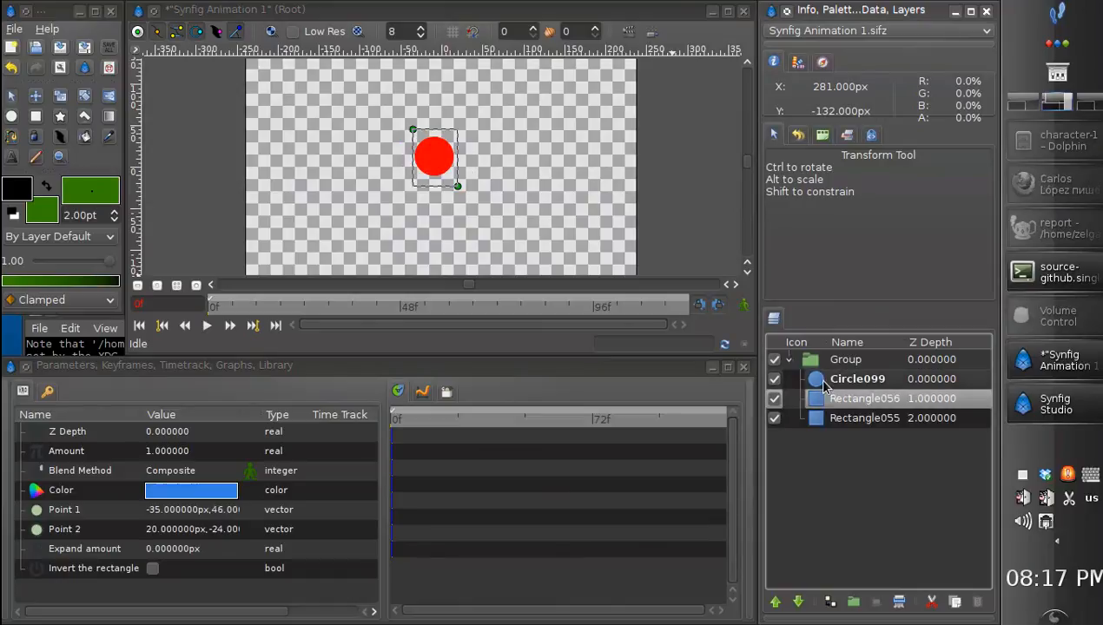
{"action": "left_click", "coordinate": [864, 417]}
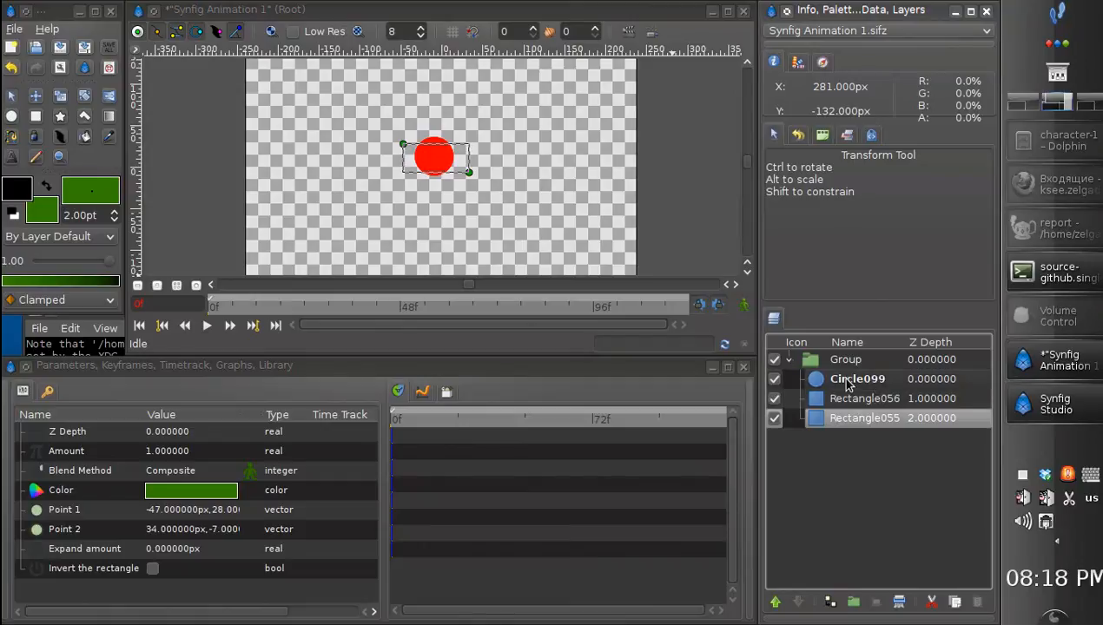
{"action": "left_click", "coordinate": [857, 378]}
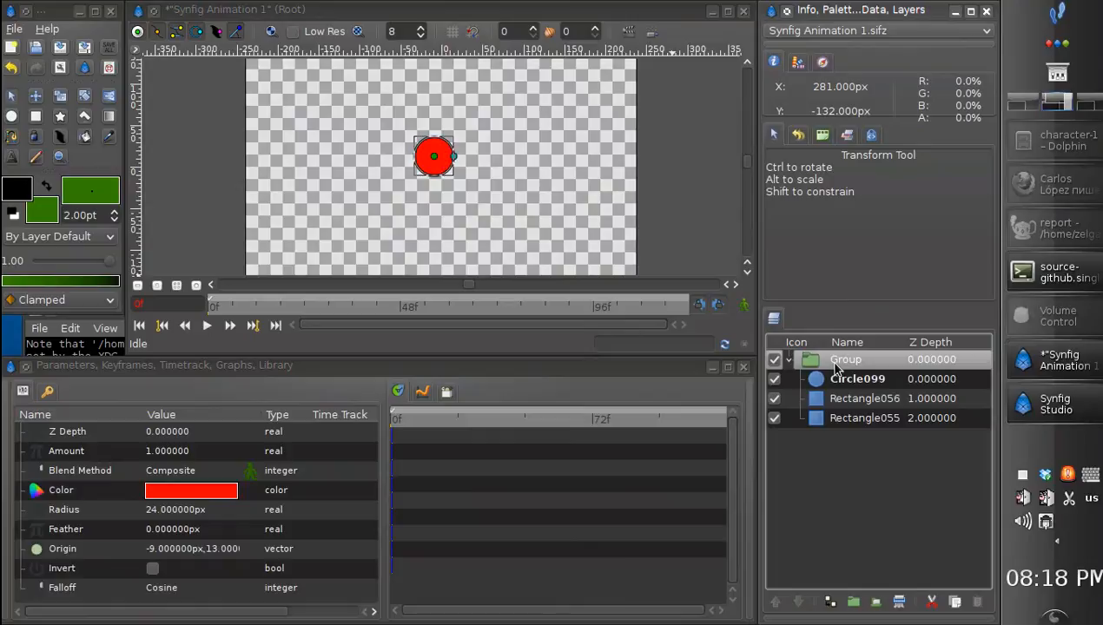
{"action": "left_click", "coordinate": [844, 360]}
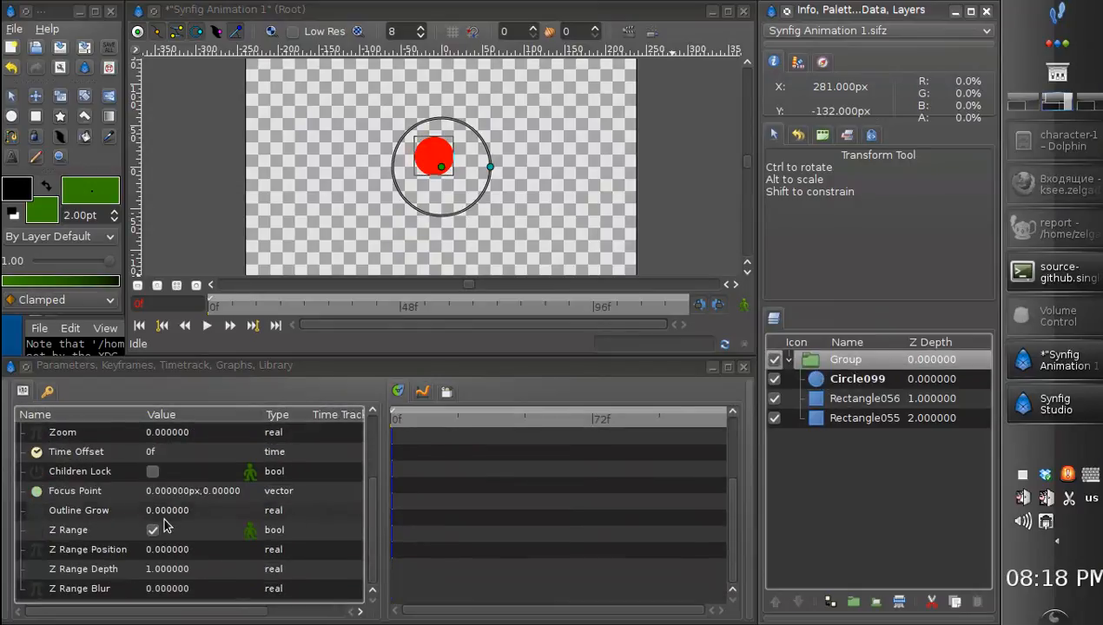
{"action": "left_click", "coordinate": [78, 549]}
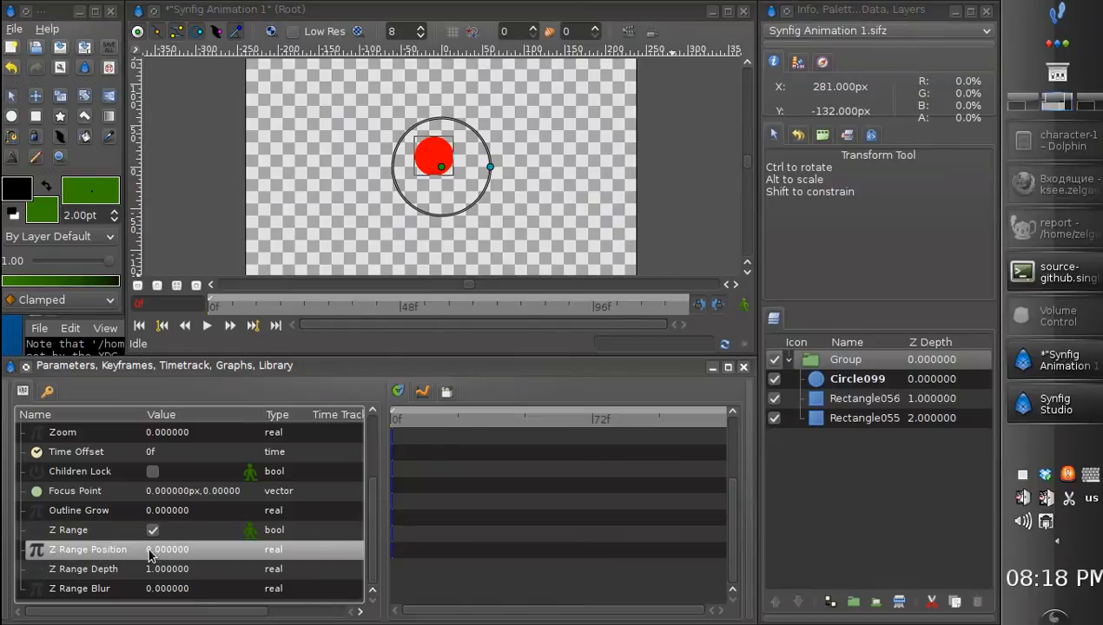
{"action": "mouse_move", "coordinate": [152, 554]}
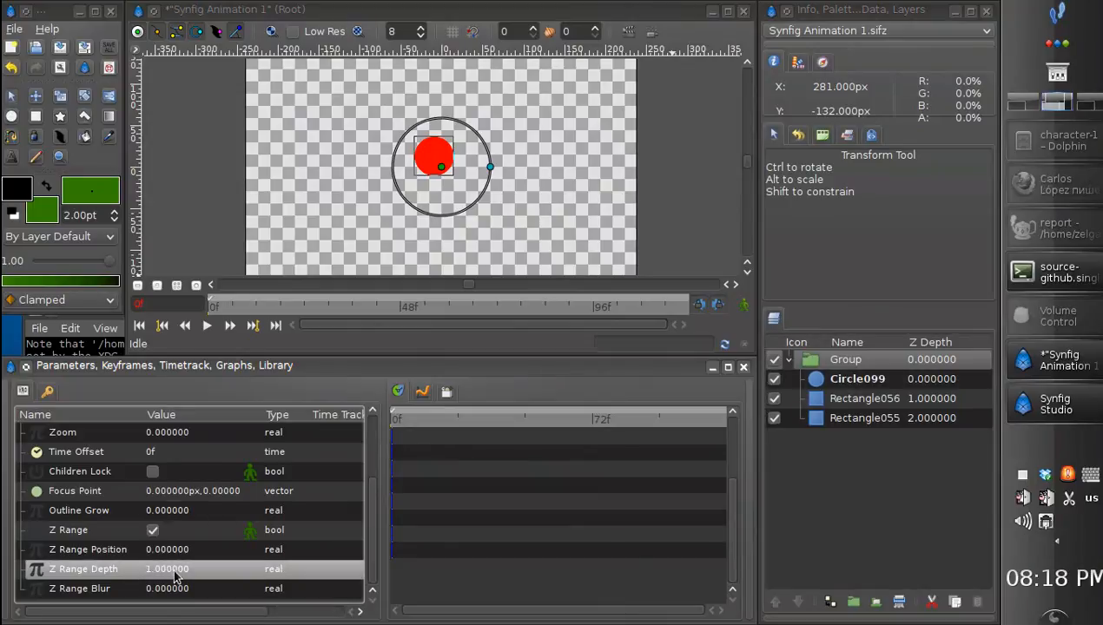
{"action": "left_click", "coordinate": [857, 379]}
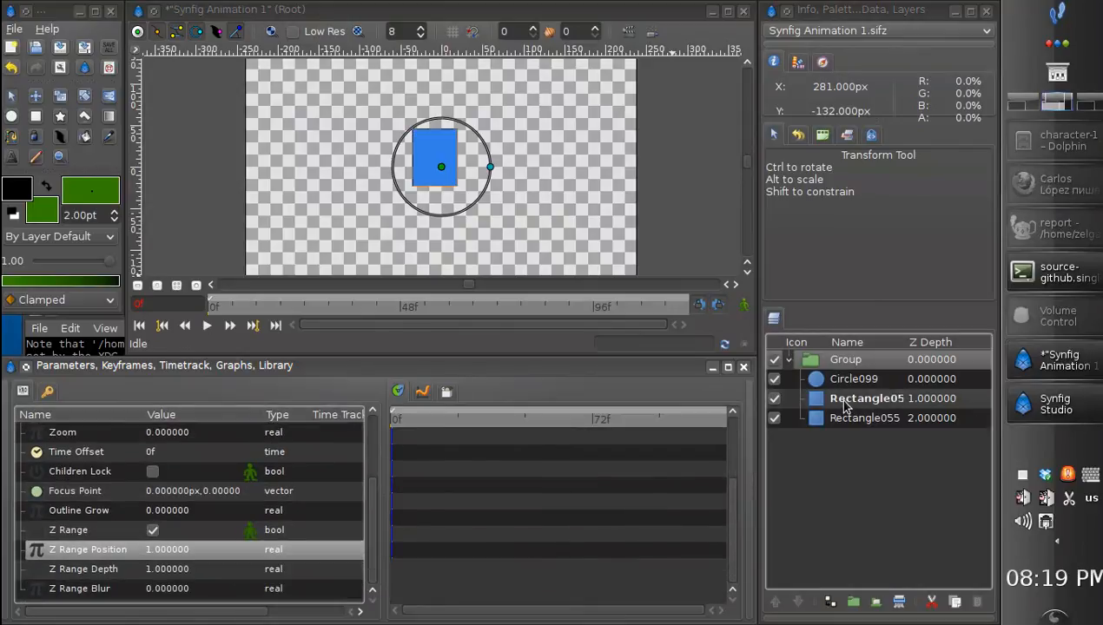
{"action": "mouse_move", "coordinate": [882, 410]}
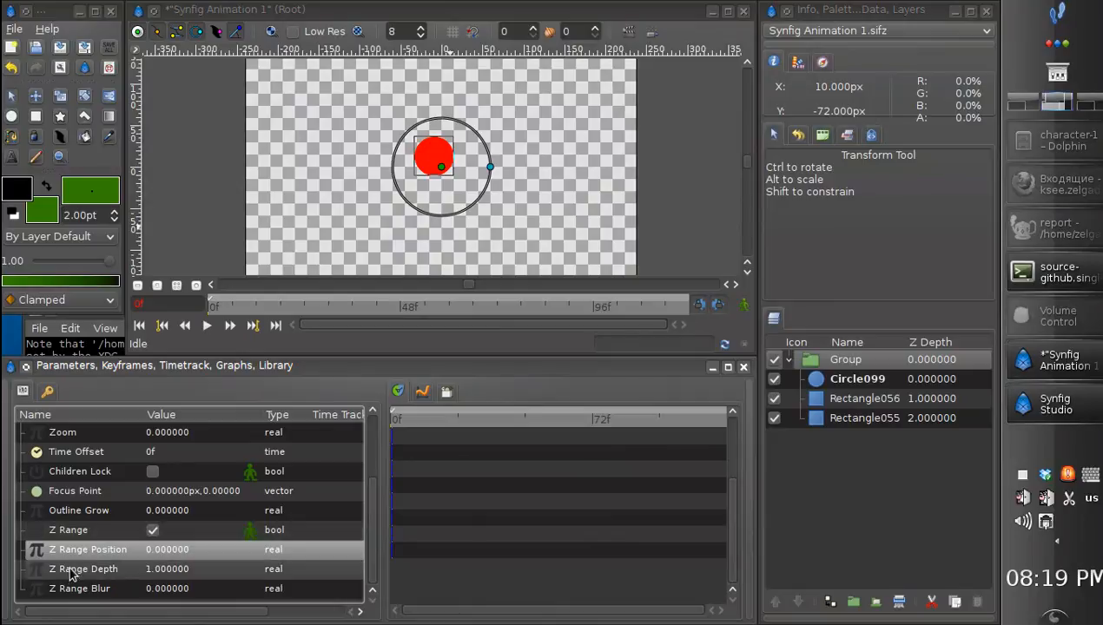
- Set the group's Z Range Depth to 2.0 and collapse the group layer
{"action": "left_click", "coordinate": [80, 569]}
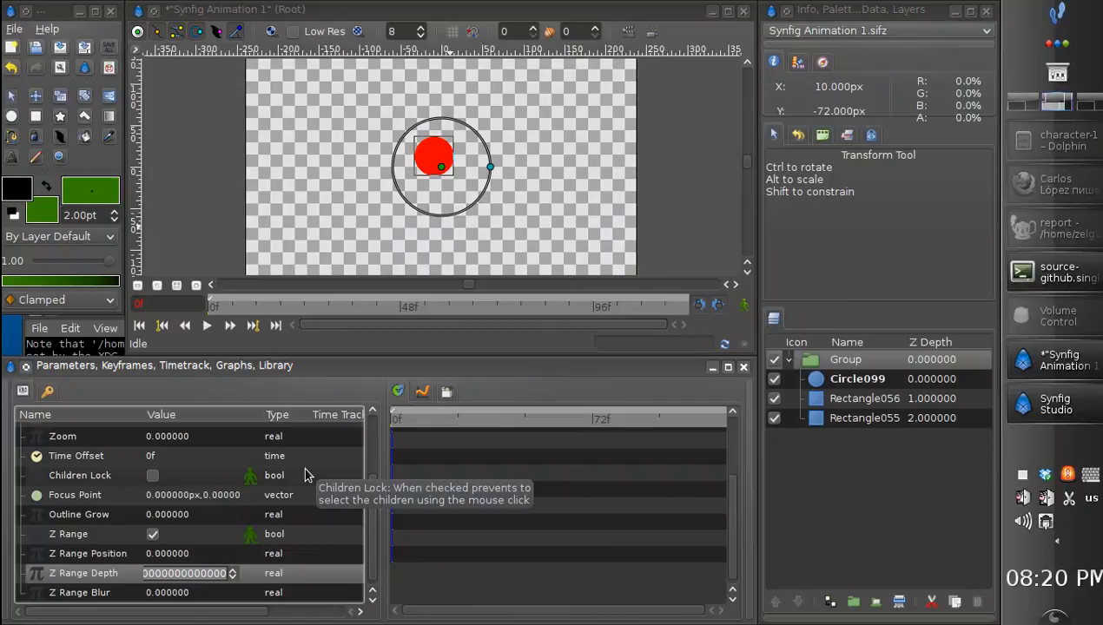
{"action": "type", "text": "2.000000"}
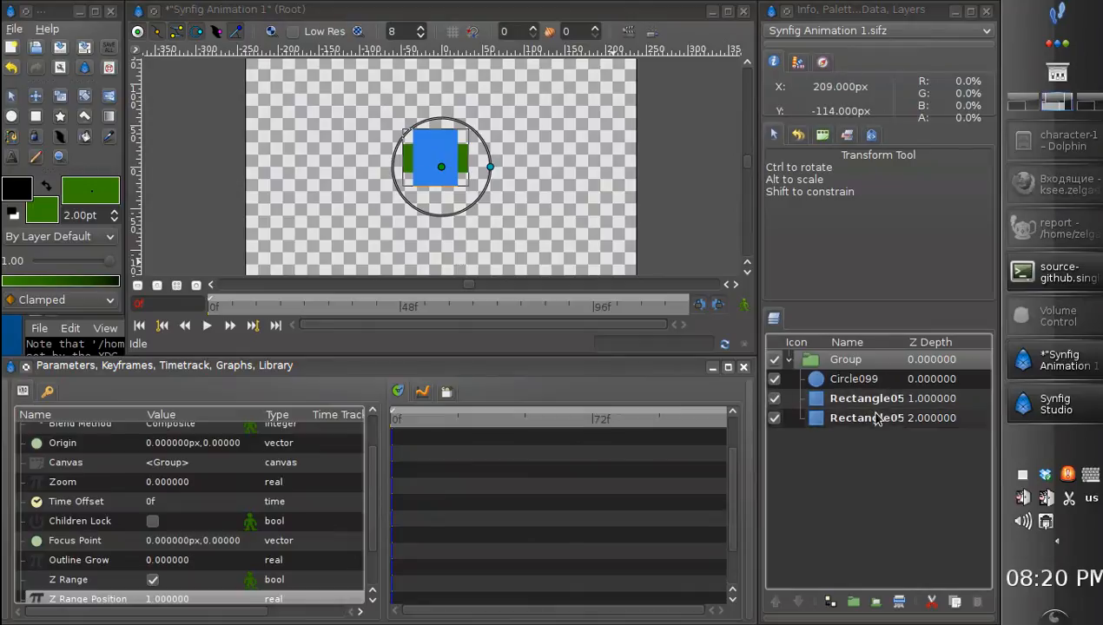
{"action": "scroll", "scroll_direction": "down", "scroll_amount": 3}
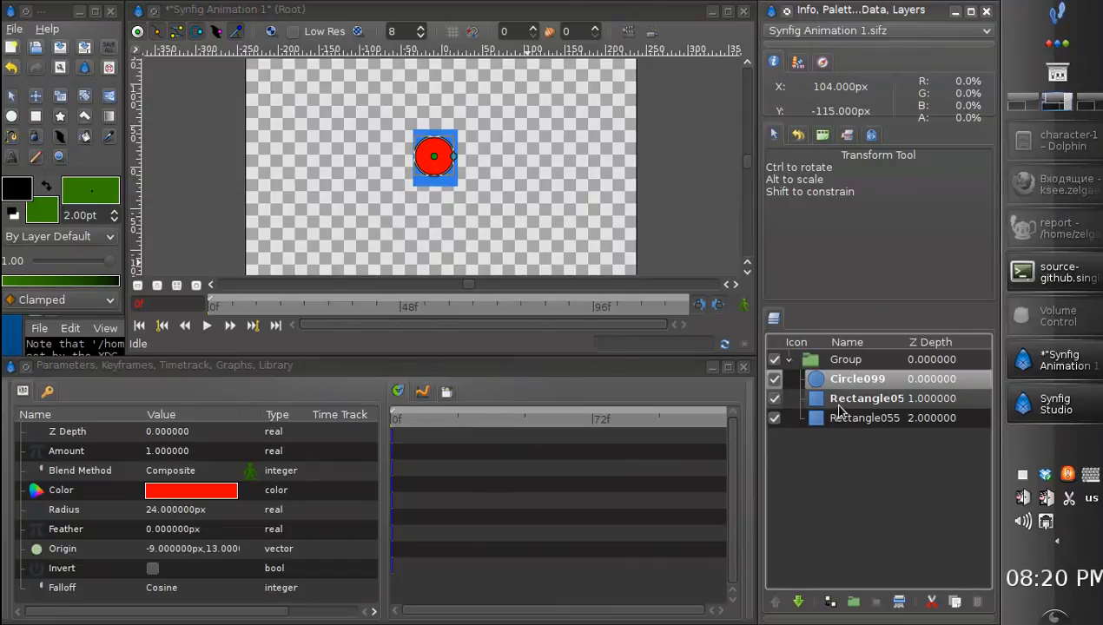
{"action": "left_click", "coordinate": [844, 357]}
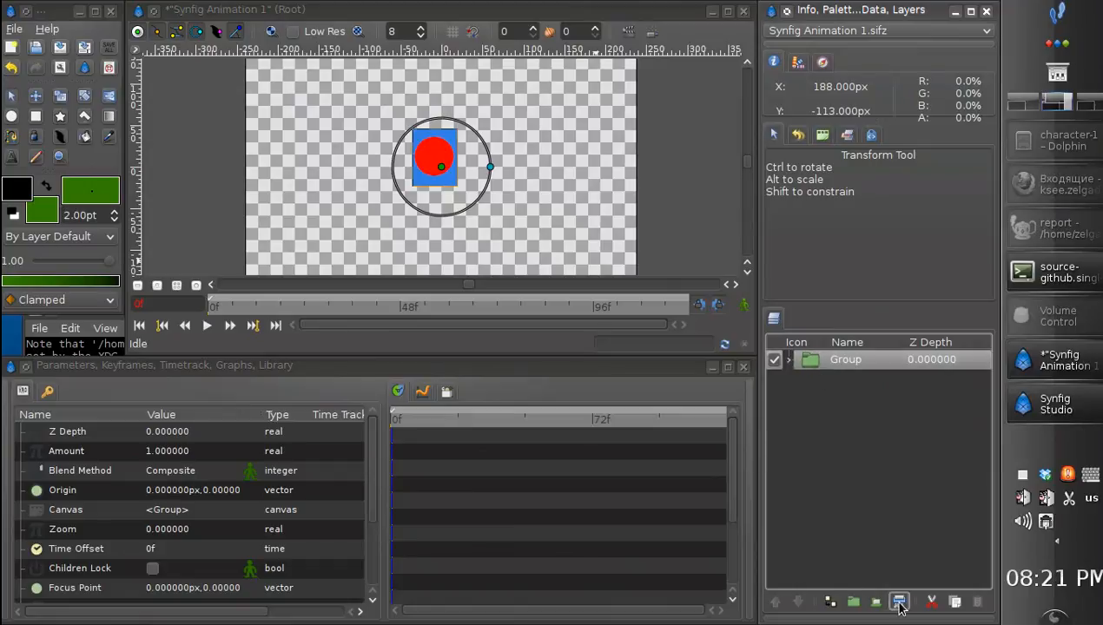
- Switch to the Dolphin window showing the character-1 folder
{"action": "left_click", "coordinate": [899, 599]}
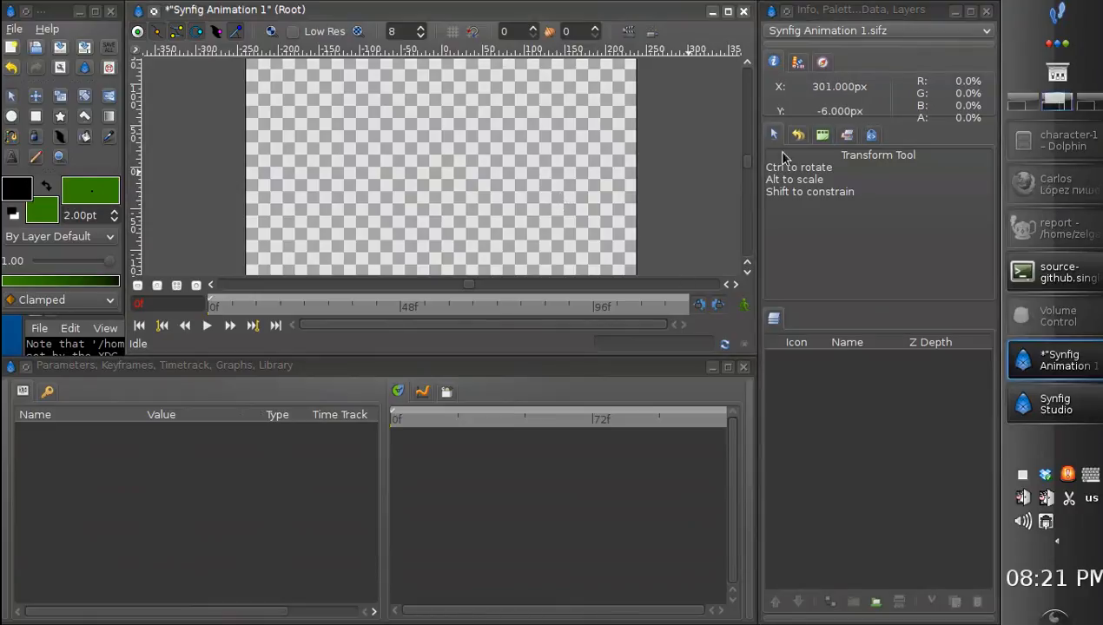
{"action": "mouse_move", "coordinate": [1042, 143]}
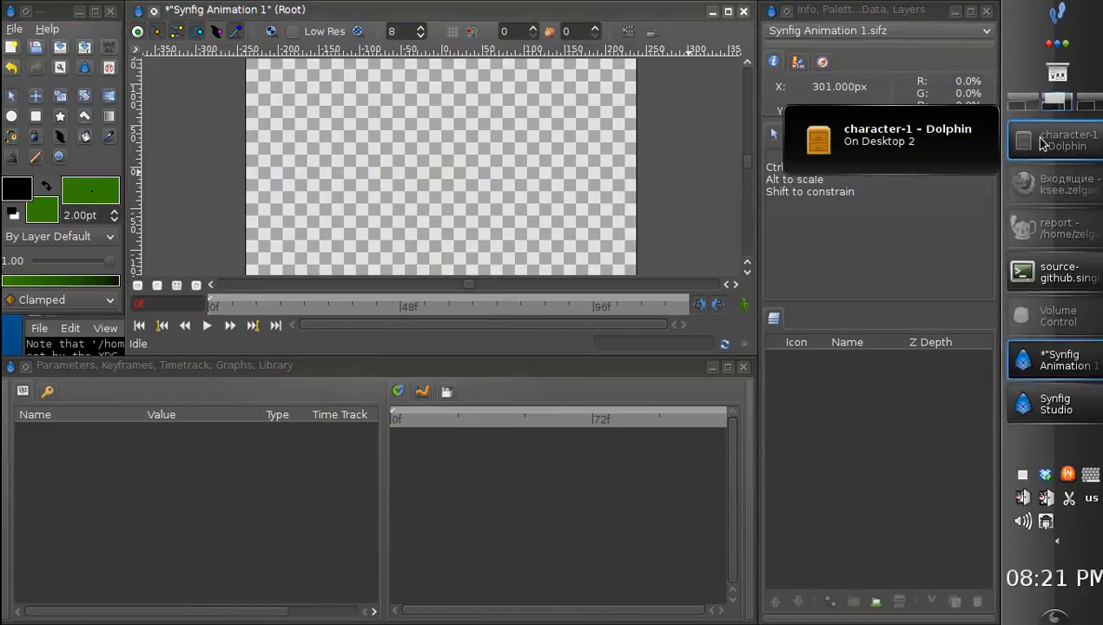
{"action": "left_click", "coordinate": [1063, 140]}
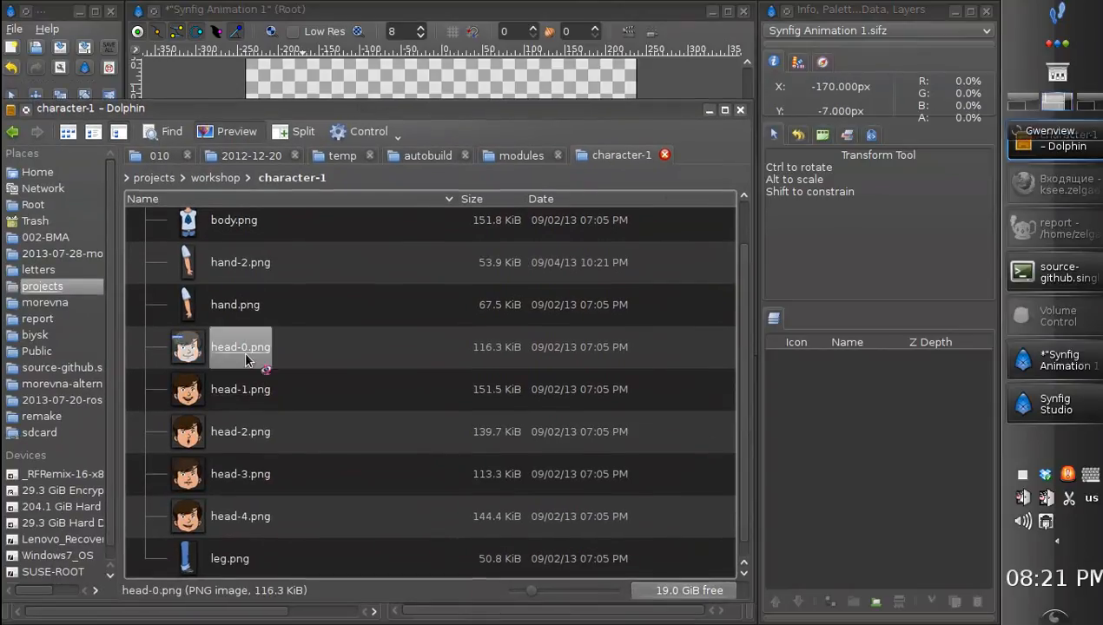
- Import head-0.png to head-4.png into Synfig as image layers and select them all
{"action": "double_click", "coordinate": [240, 389]}
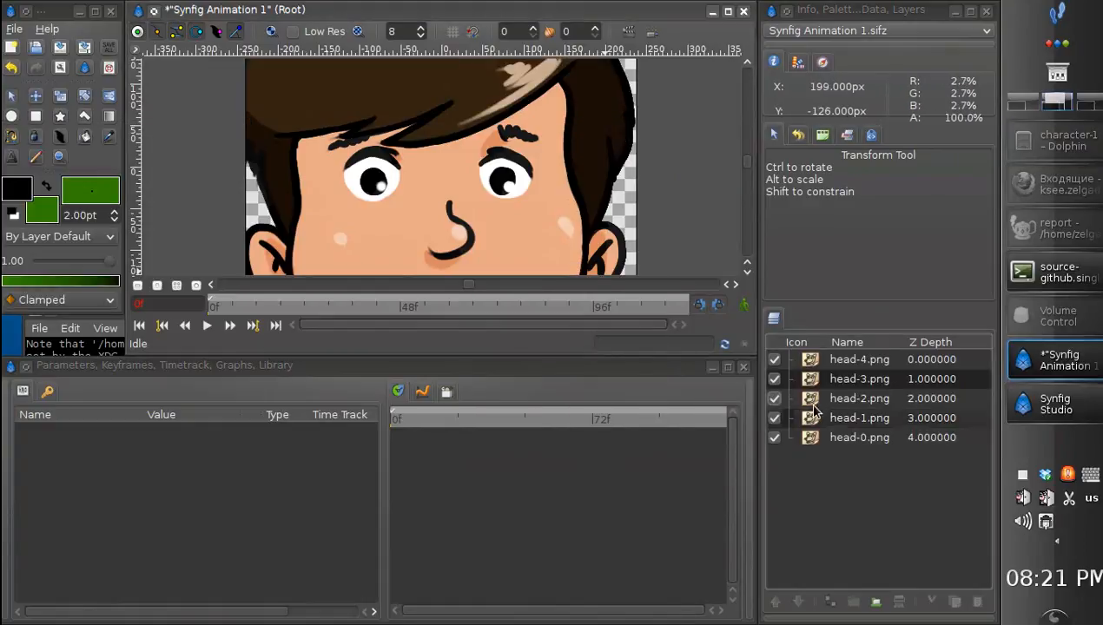
{"action": "left_click", "coordinate": [858, 437]}
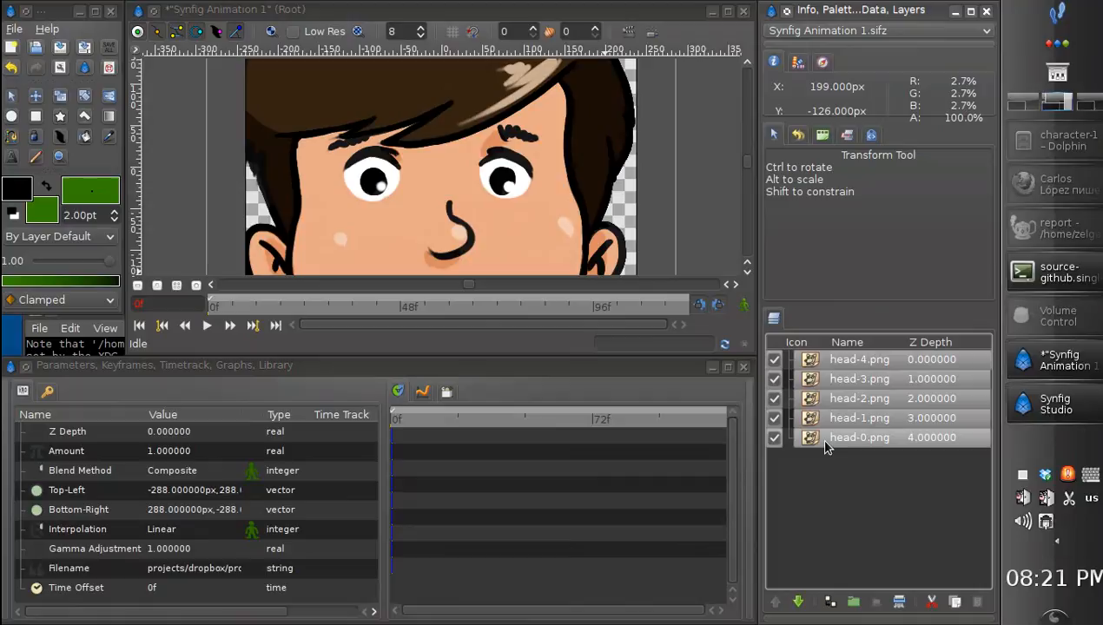
- Group the five head layers into one group layer and expand it
{"action": "right_click", "coordinate": [827, 446]}
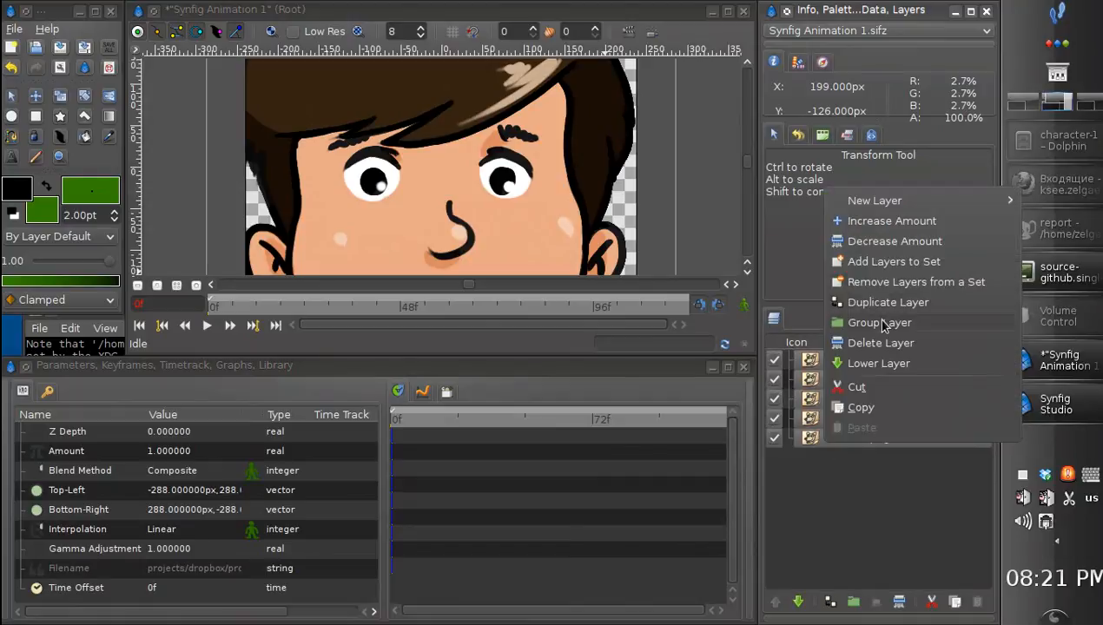
{"action": "left_click", "coordinate": [879, 322]}
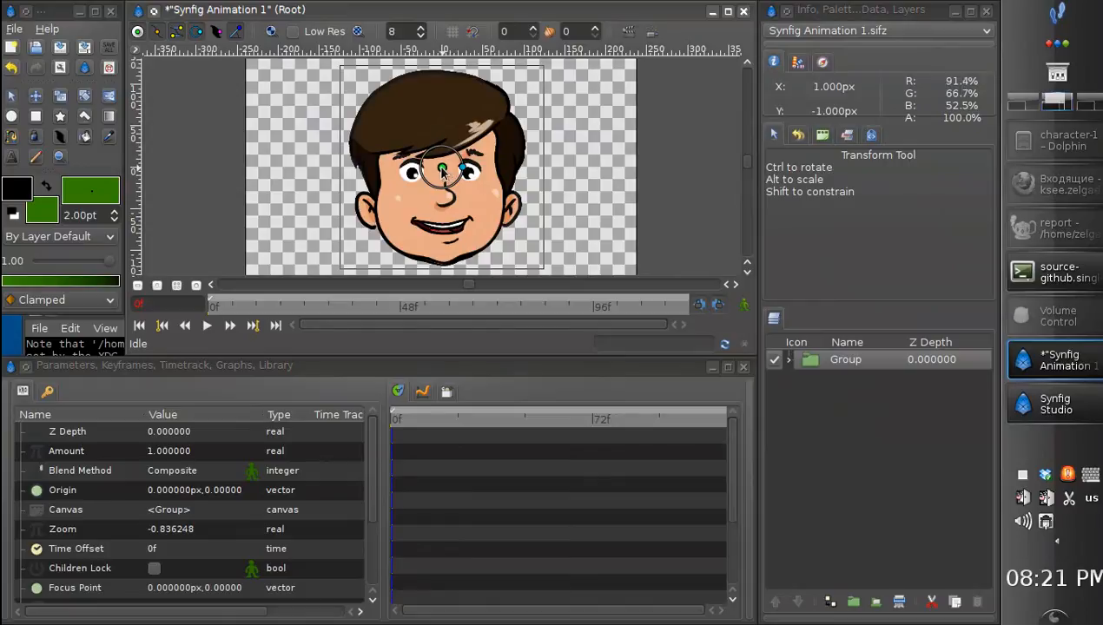
{"action": "left_click", "coordinate": [788, 359]}
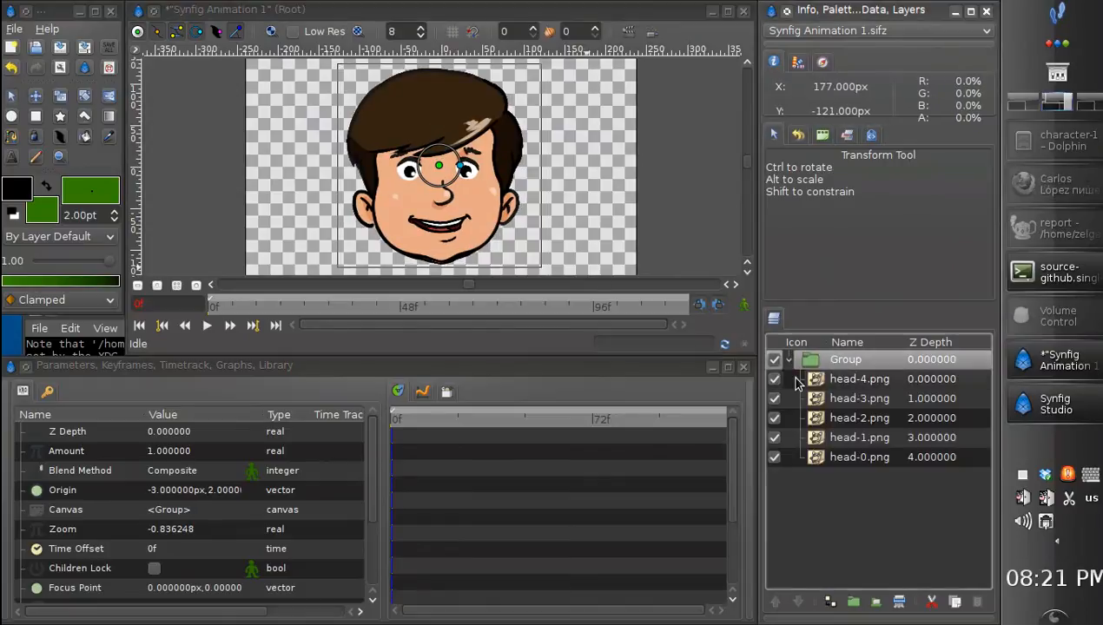
{"action": "left_click", "coordinate": [859, 379]}
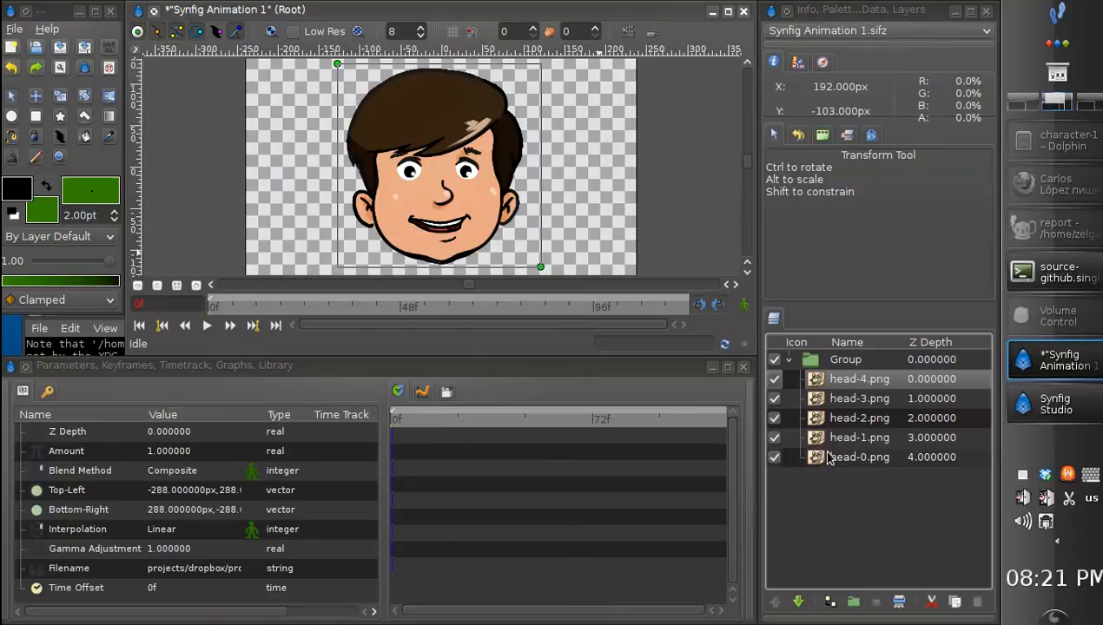
{"action": "left_click", "coordinate": [844, 360]}
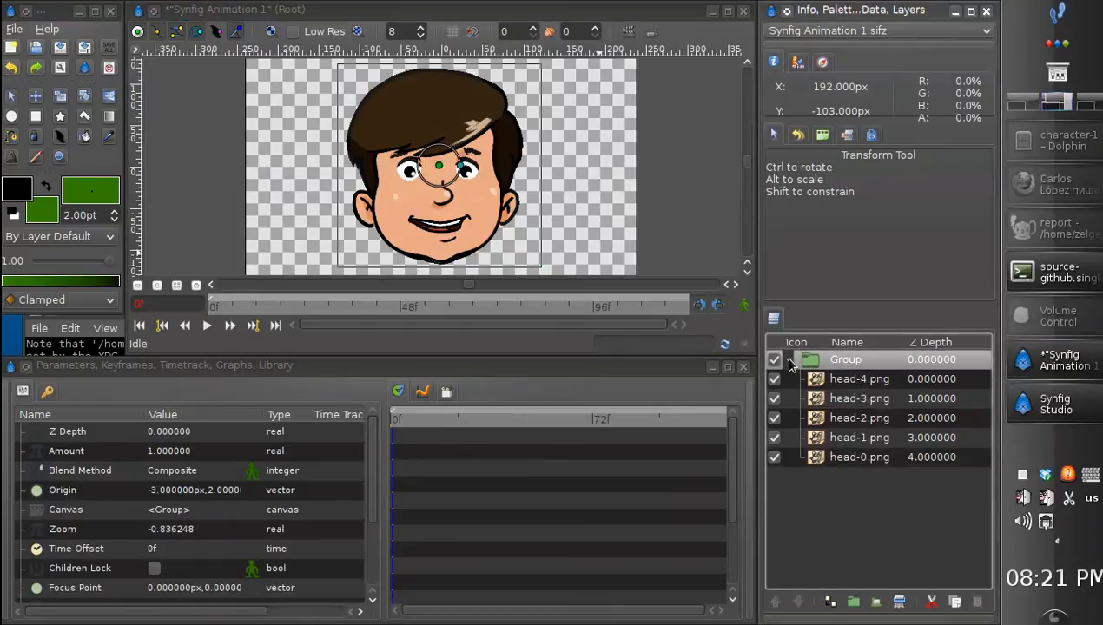
- Enable Z Range on the head group and animate its Z Range Position with waypoints
{"action": "left_click", "coordinate": [788, 359]}
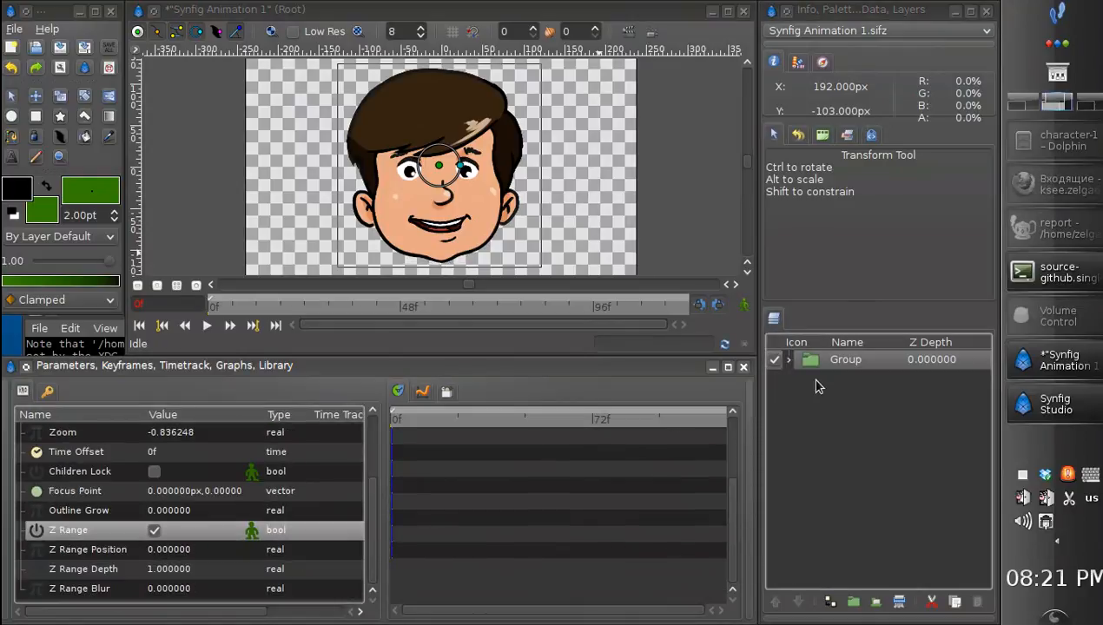
{"action": "left_click", "coordinate": [789, 360]}
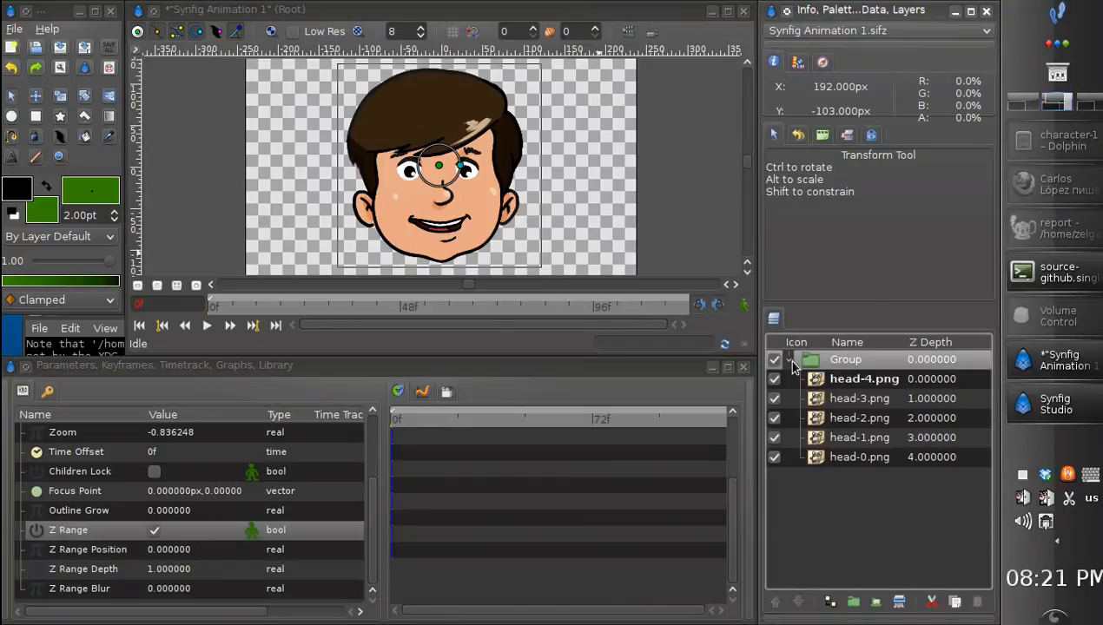
{"action": "left_click", "coordinate": [865, 379]}
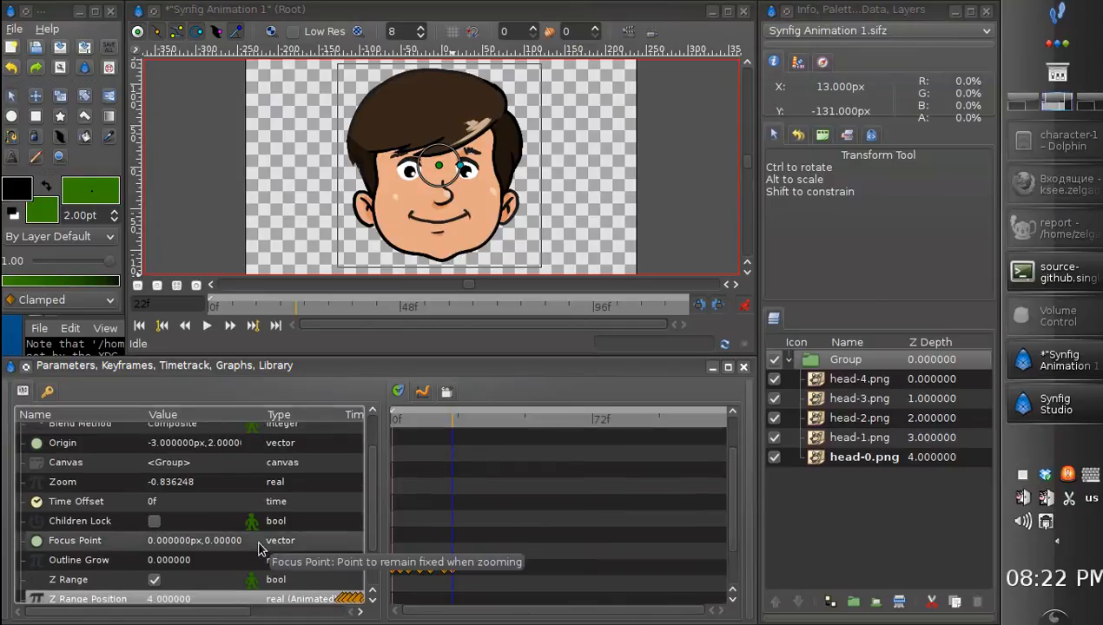
- Render and play the animation preview, then start a new empty document
{"action": "left_click", "coordinate": [1056, 363]}
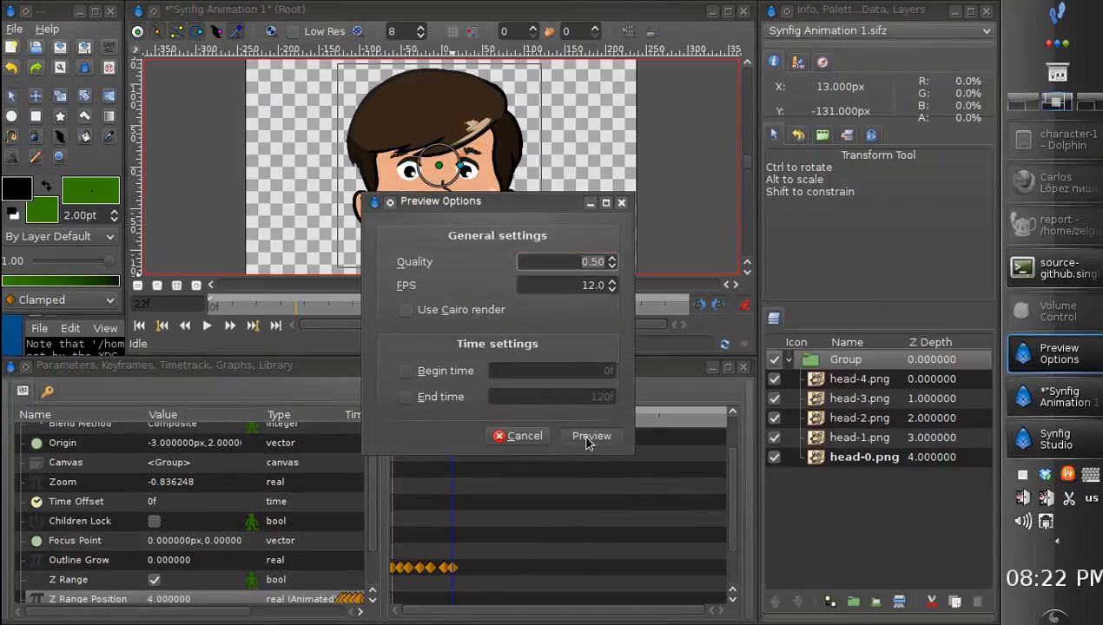
{"action": "left_click", "coordinate": [590, 436]}
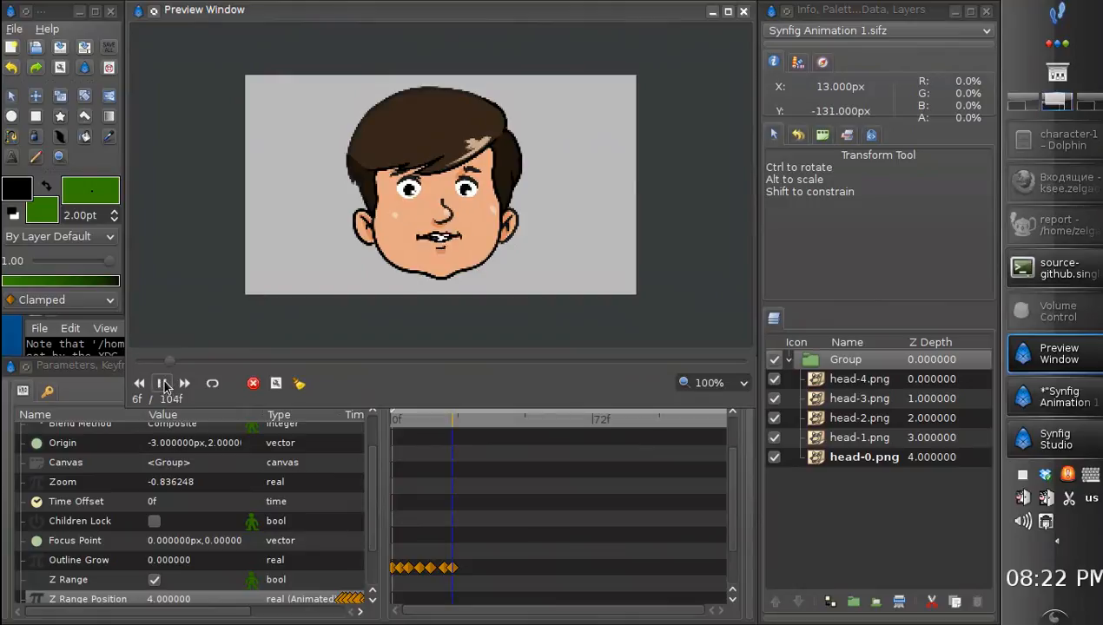
{"action": "left_click", "coordinate": [161, 384]}
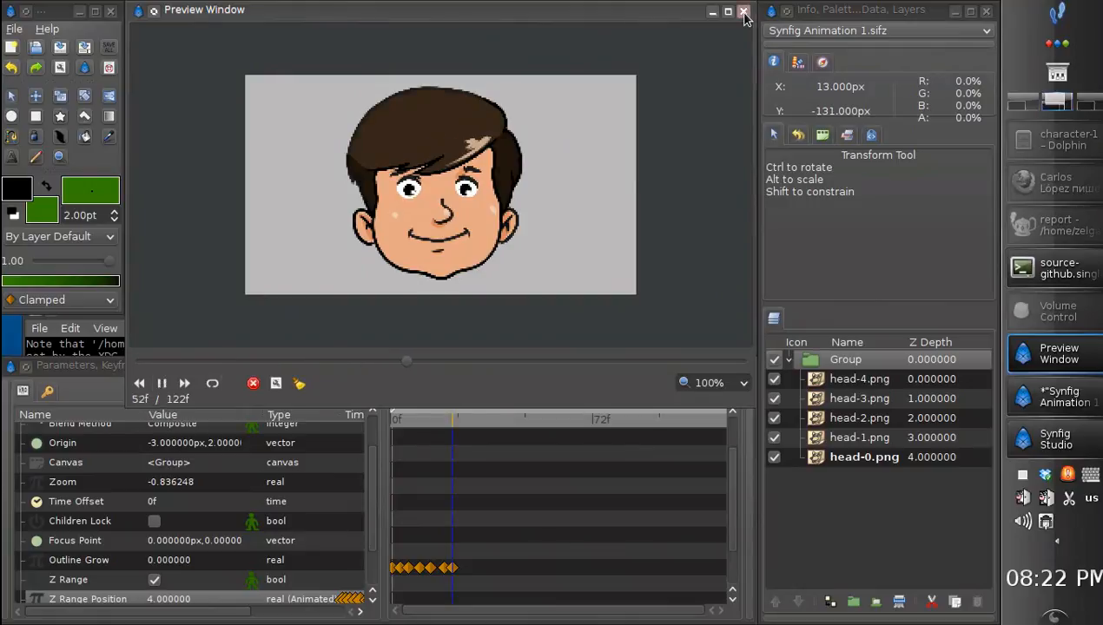
{"action": "left_click", "coordinate": [739, 10]}
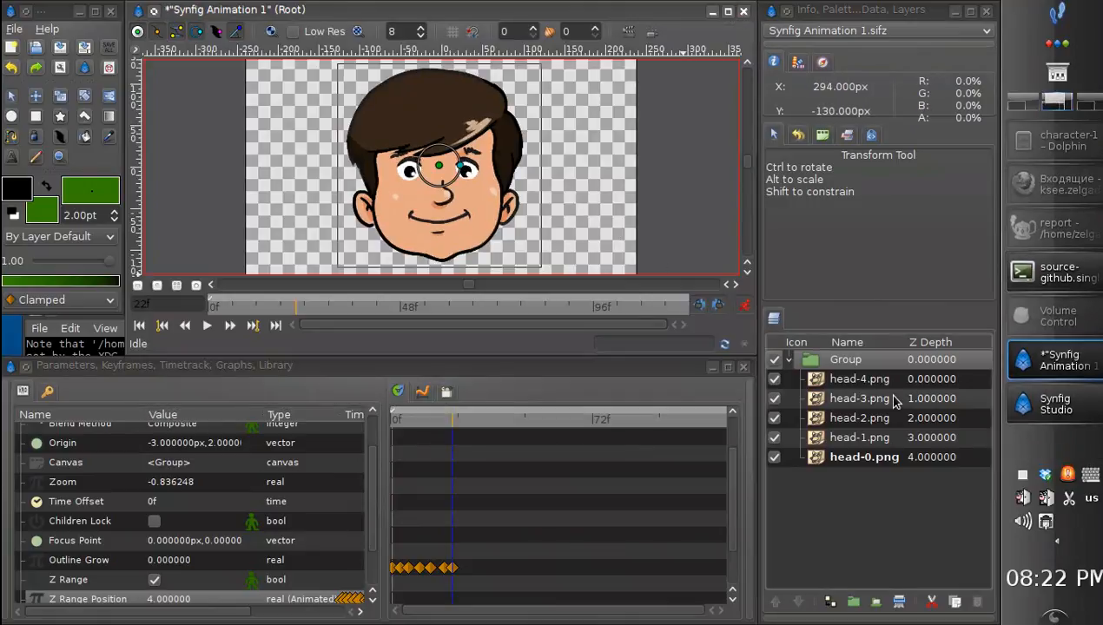
{"action": "left_click", "coordinate": [788, 359]}
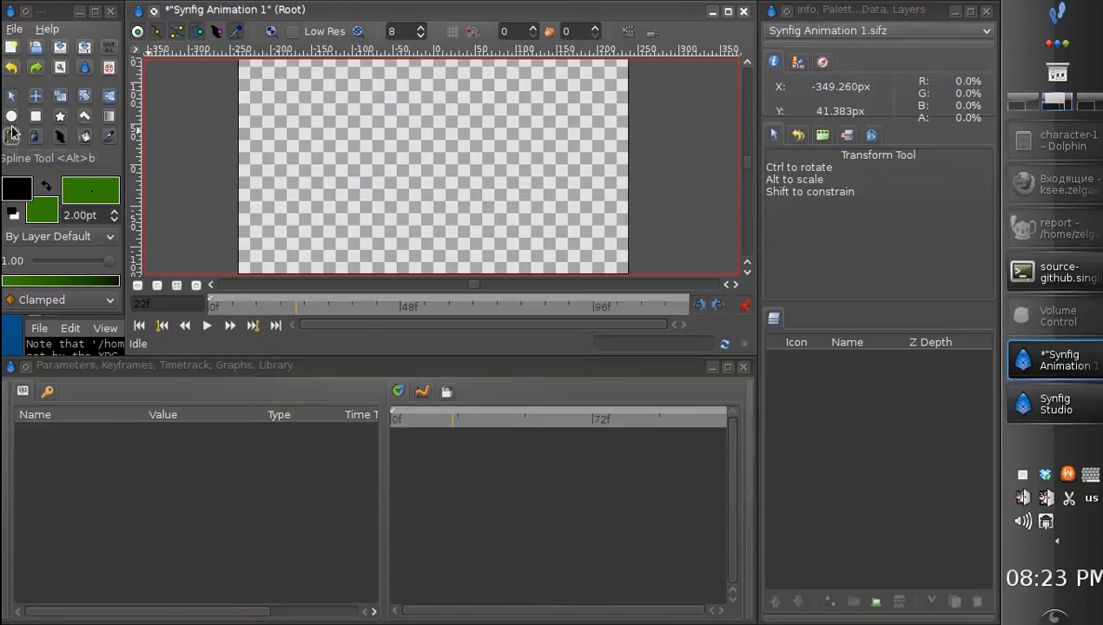
- Draw a blue circle with fill 0738b3 and duplicate it into a horizontal row of circles
{"action": "left_click", "coordinate": [11, 117]}
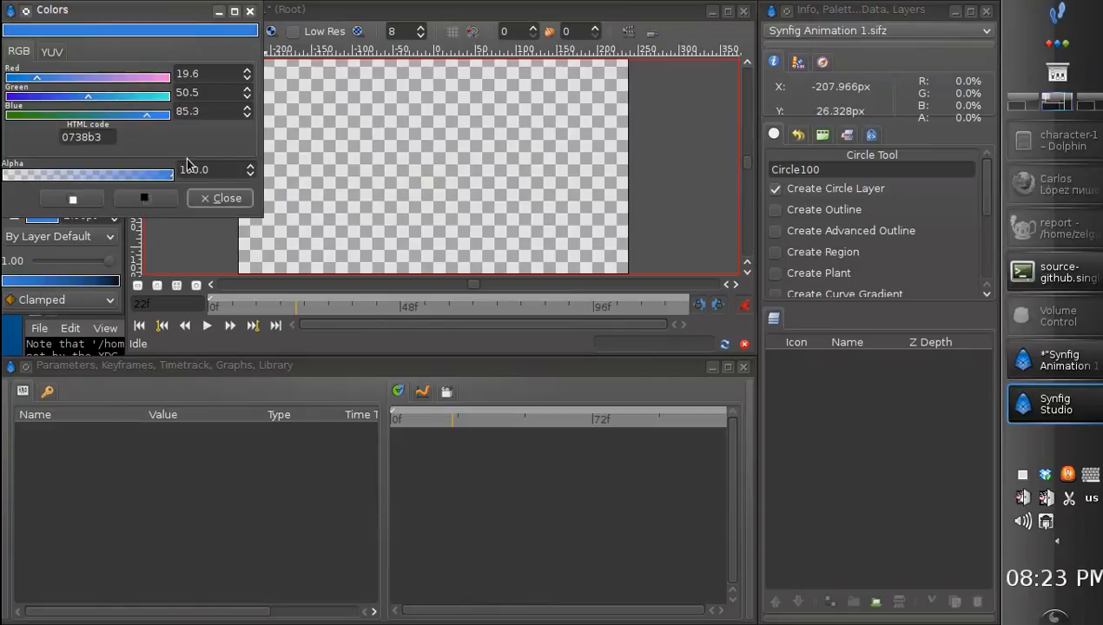
{"action": "left_click", "coordinate": [219, 198]}
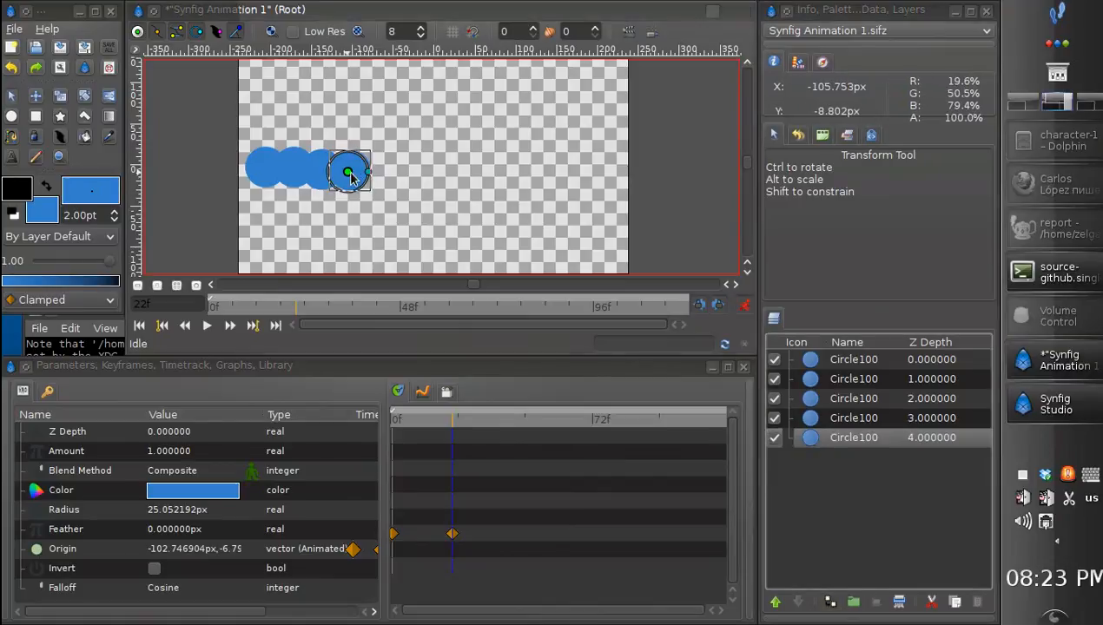
{"action": "left_click_drag", "start_coordinate": [348, 172], "coordinate": [376, 170]}
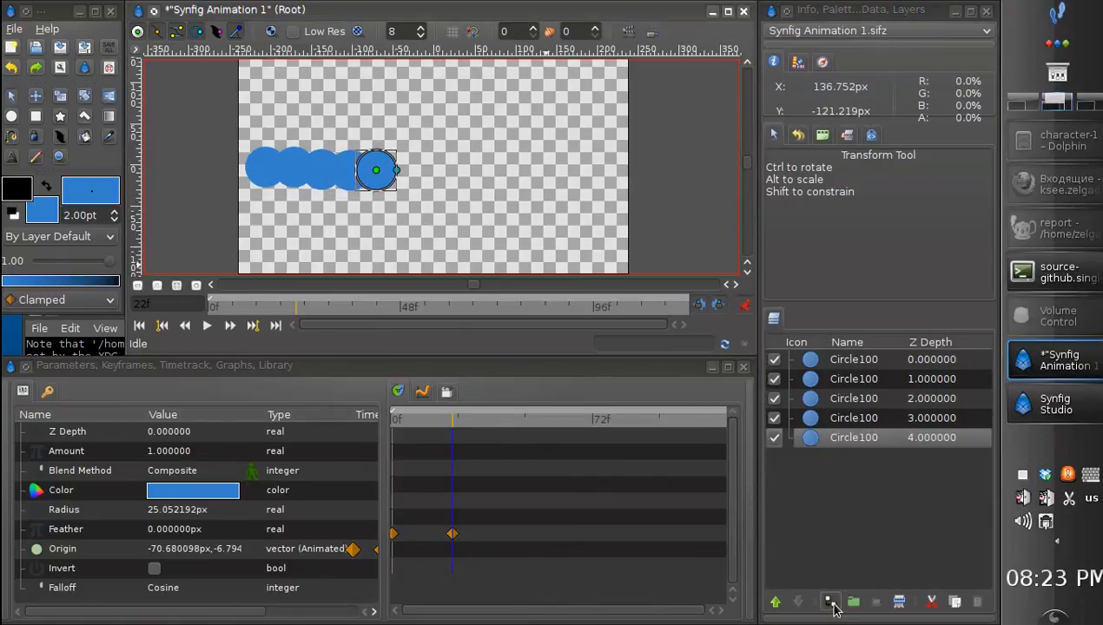
{"action": "left_click", "coordinate": [830, 600]}
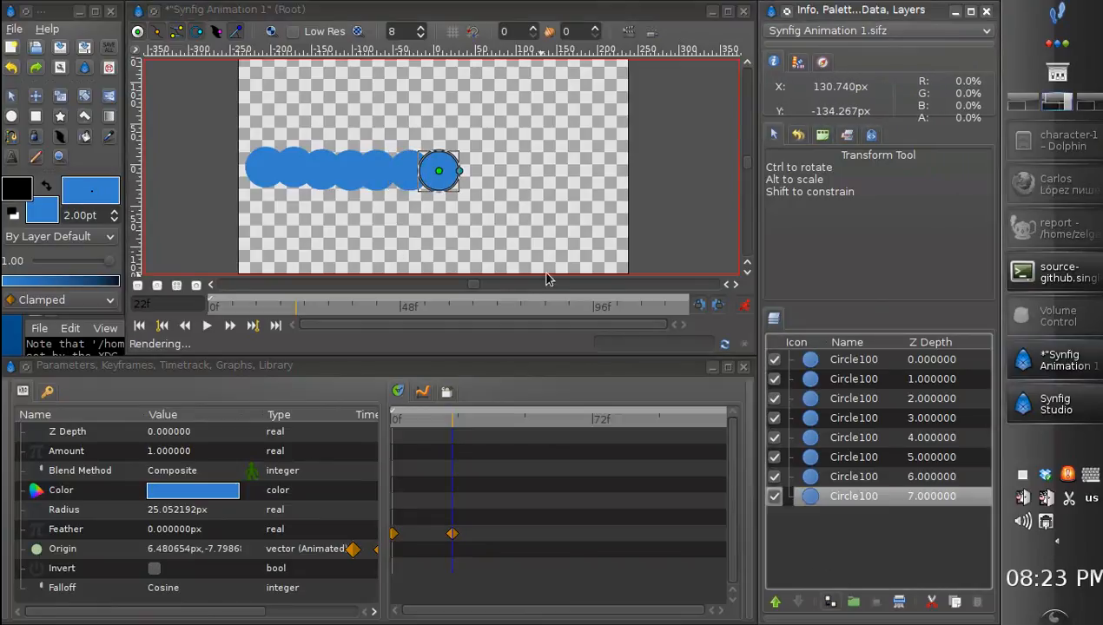
{"action": "left_click_drag", "start_coordinate": [437, 170], "coordinate": [469, 170]}
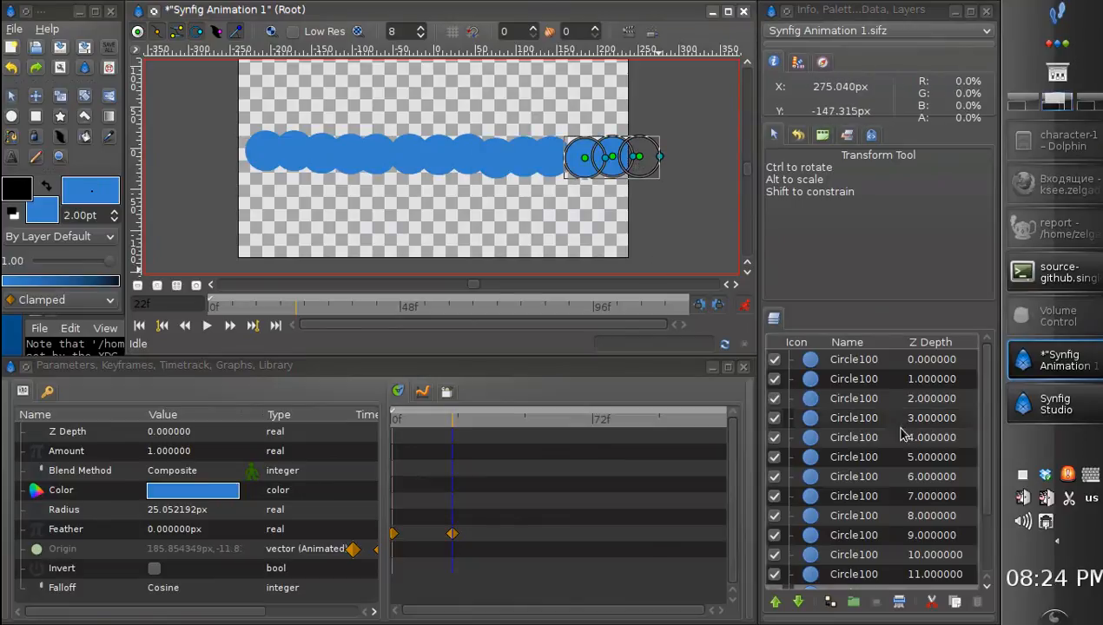
{"action": "scroll", "scroll_direction": "down", "scroll_amount": 3}
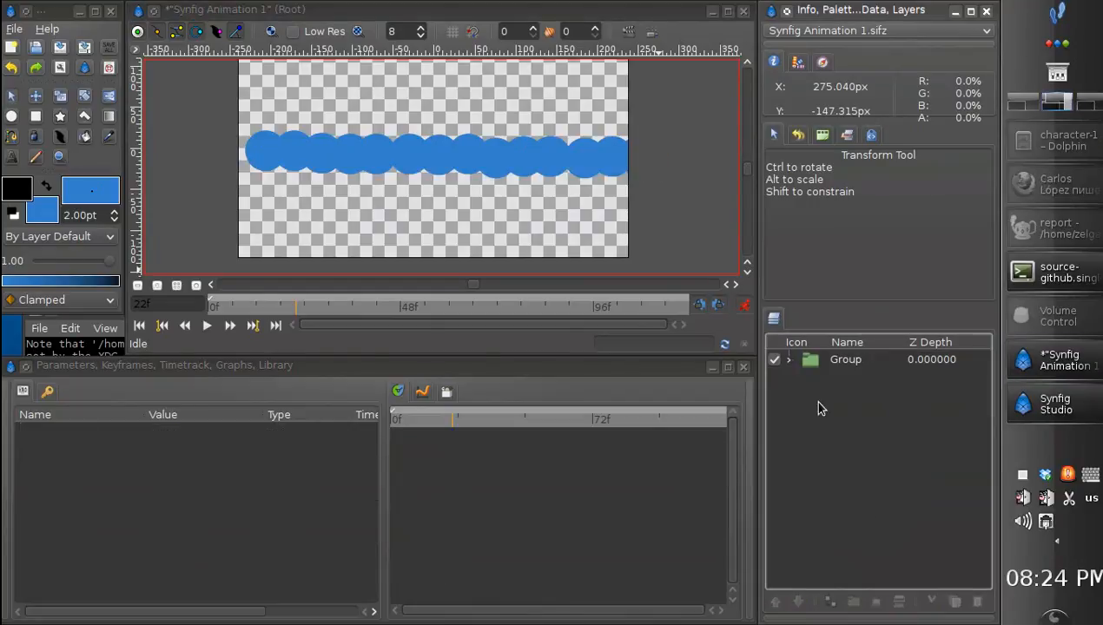
- Expand the circle group and enable its Z Range checkbox
{"action": "left_click", "coordinate": [788, 360]}
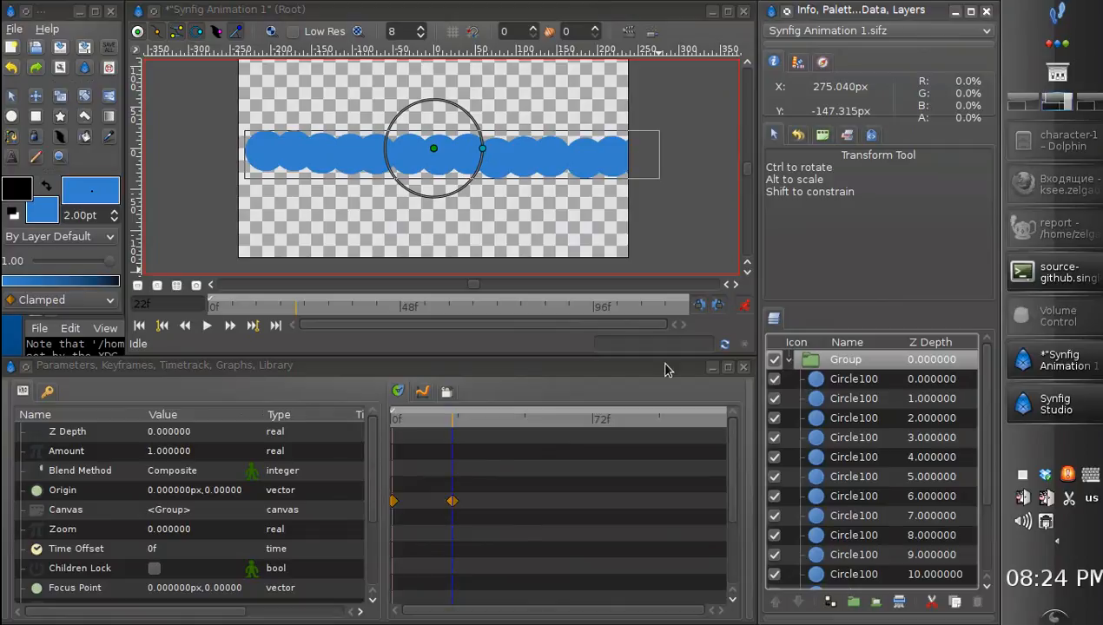
{"action": "mouse_move", "coordinate": [743, 306]}
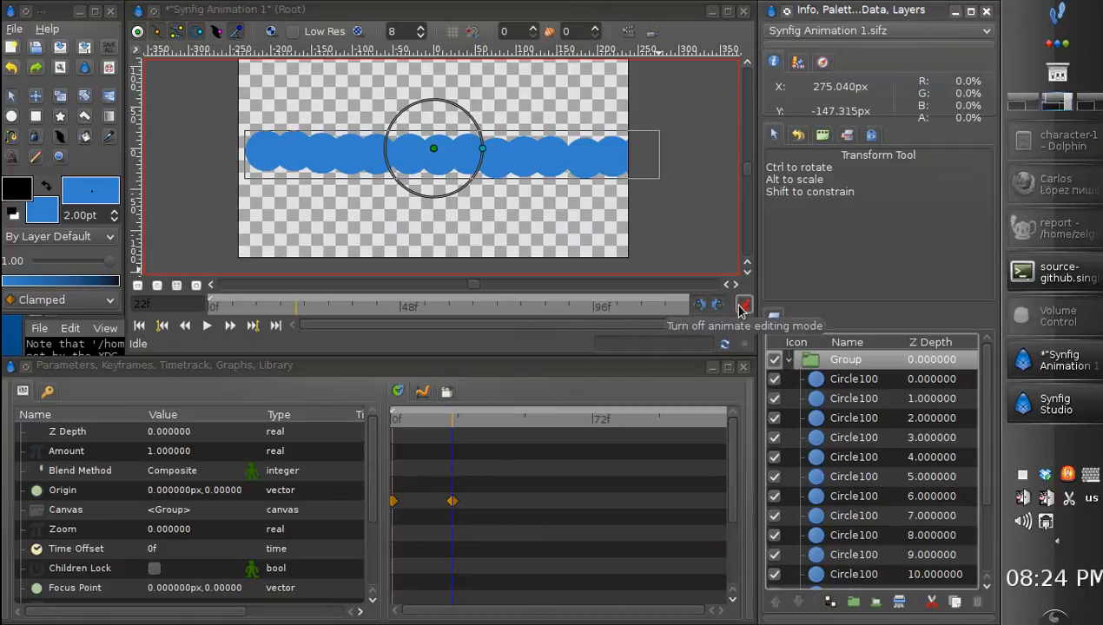
{"action": "right_click", "coordinate": [452, 501]}
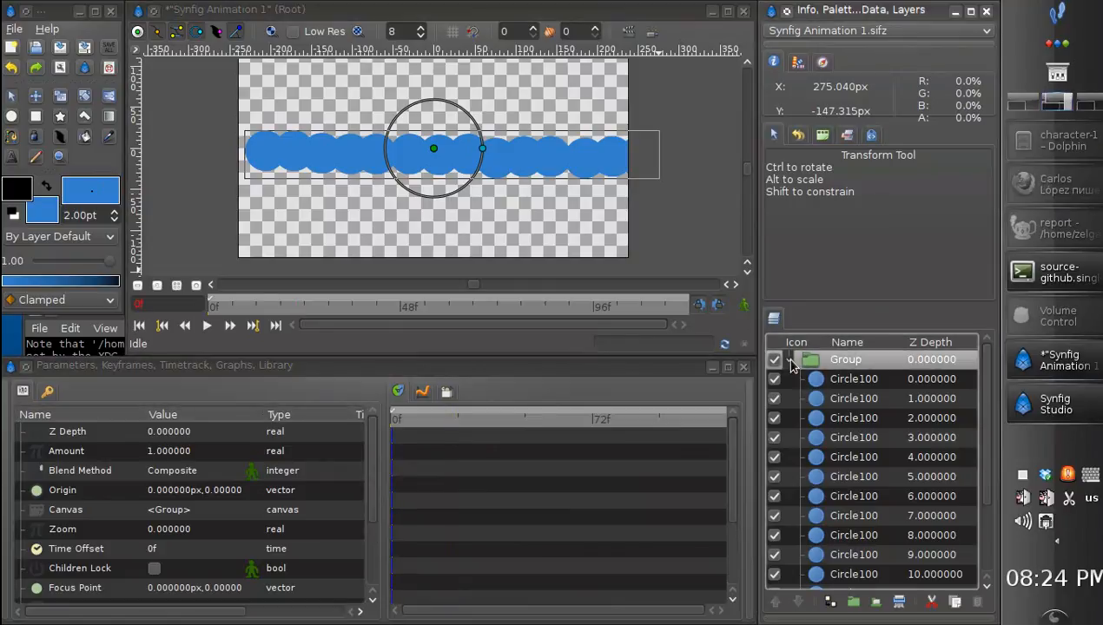
{"action": "left_click", "coordinate": [792, 359]}
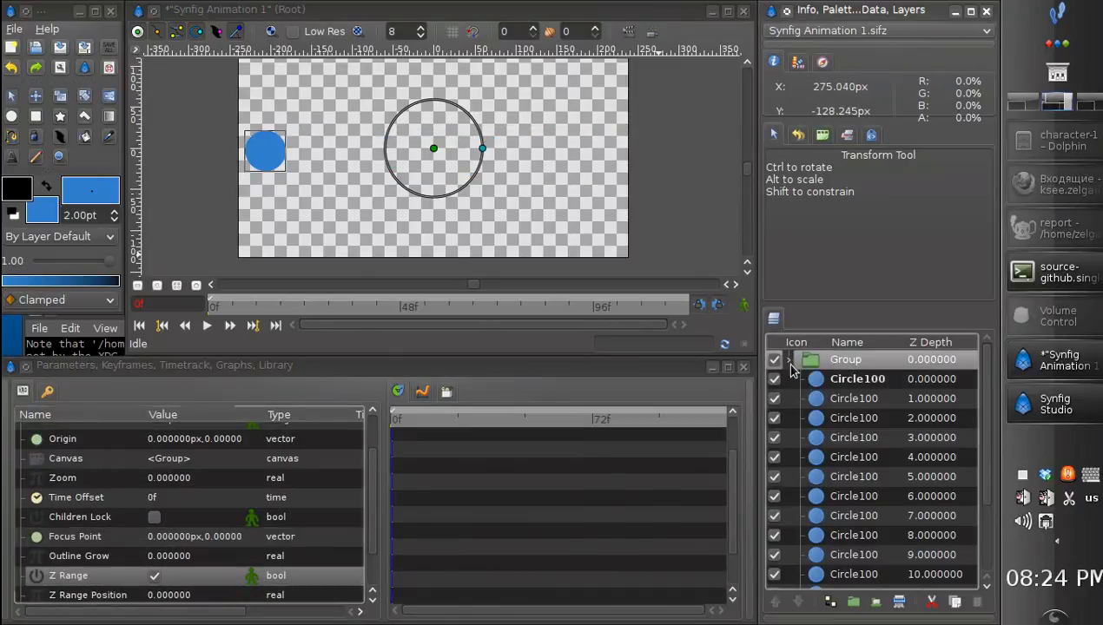
- Set the group's Z Range Position to 5 and Z Range Depth to 1
{"action": "scroll", "scroll_direction": "down", "scroll_amount": 3}
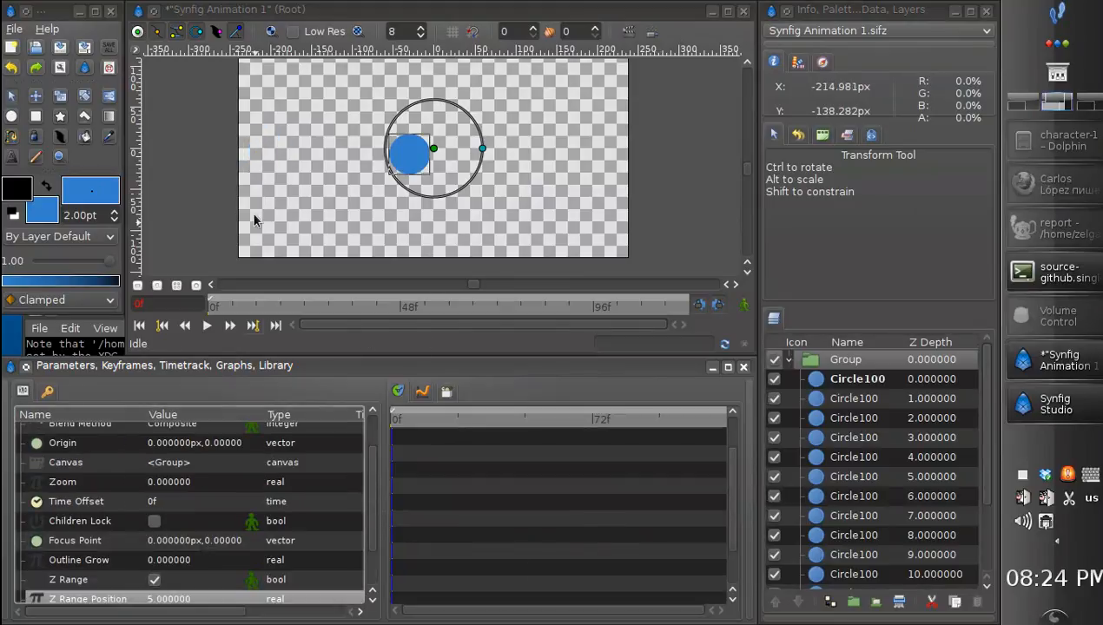
{"action": "left_click", "coordinate": [856, 476]}
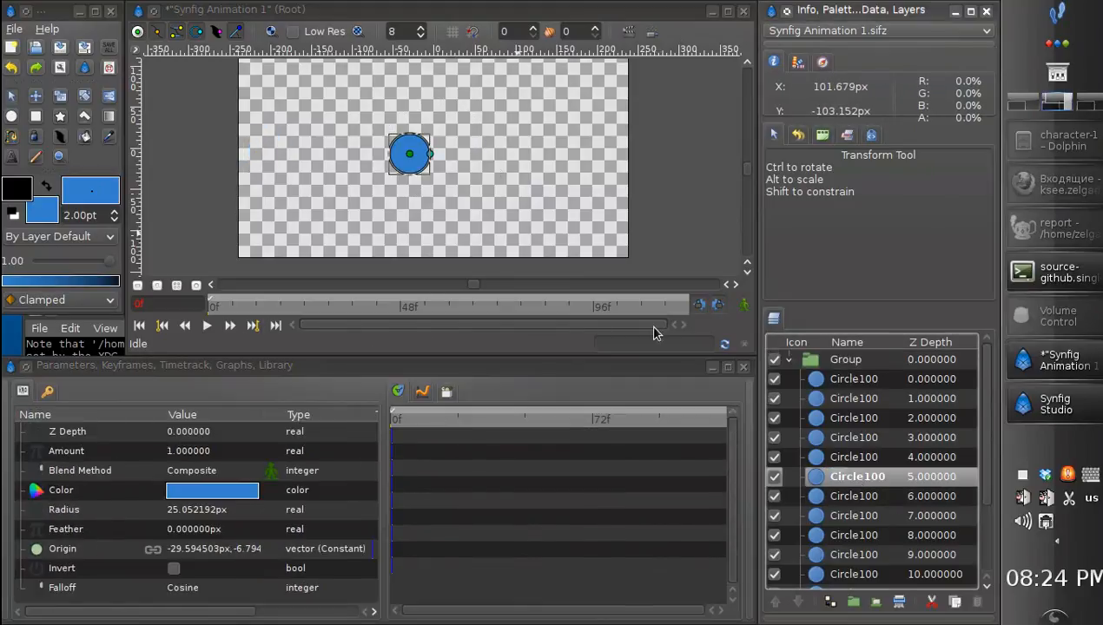
{"action": "left_click", "coordinate": [846, 359]}
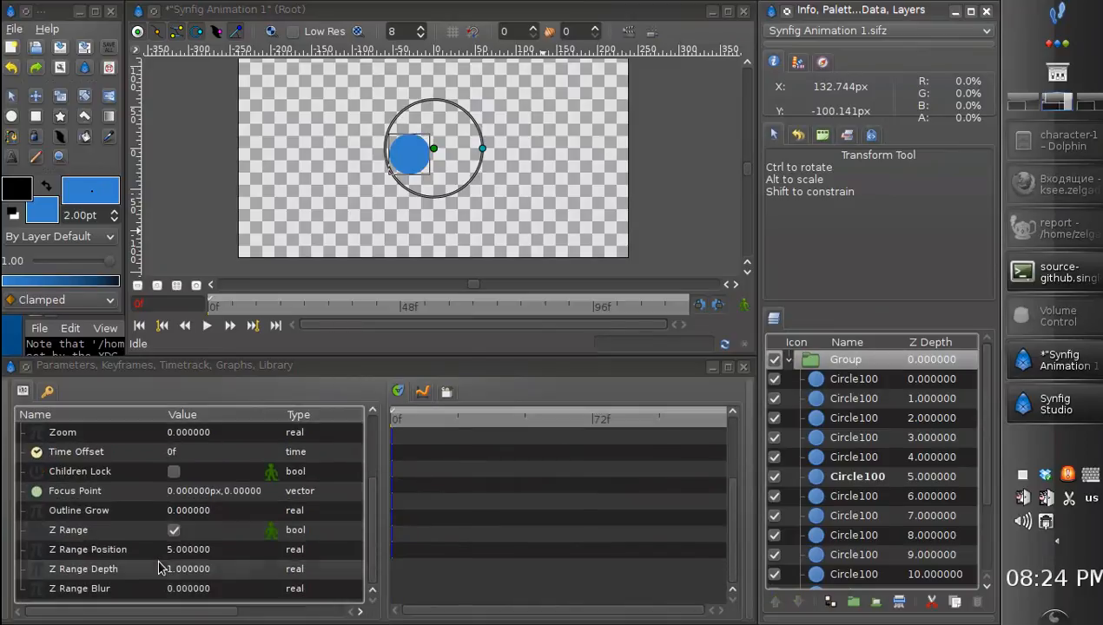
{"action": "double_click", "coordinate": [188, 568]}
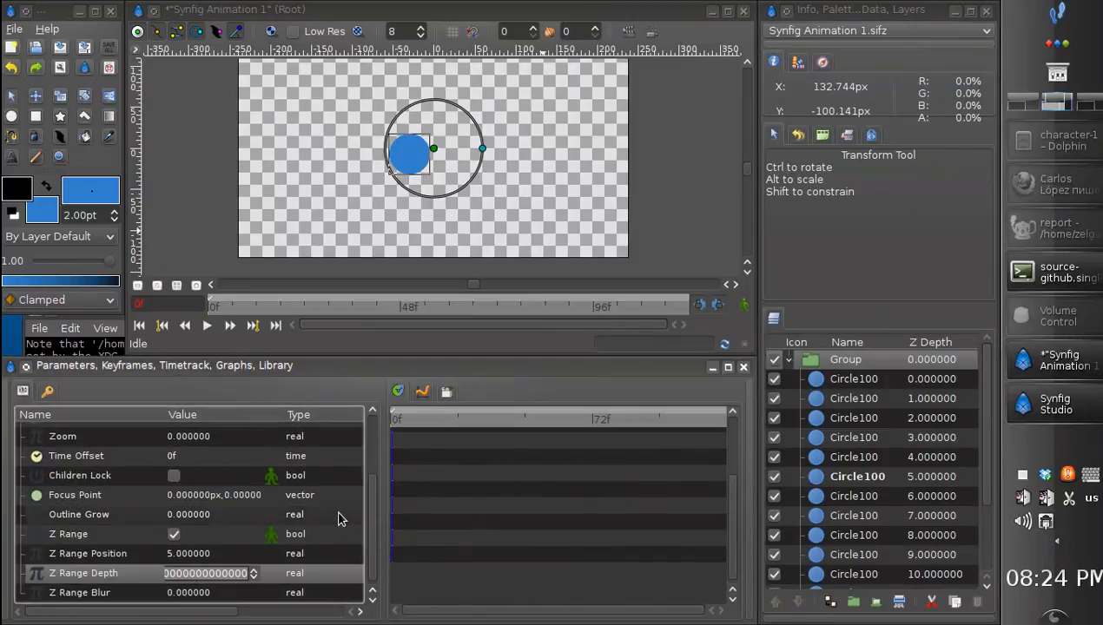
{"action": "mouse_move", "coordinate": [339, 518]}
{"action": "type", "text": "1.000000"}
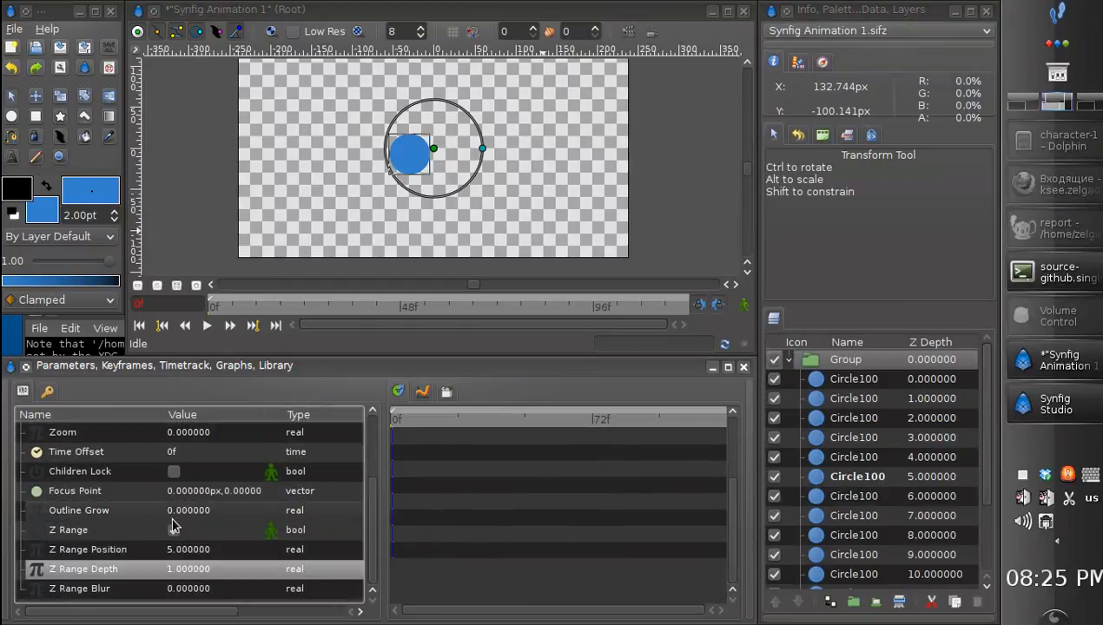
- Raise the circle group's Z Range Blur and check that neighbouring circles fade in around the depth-5 centre circle
{"action": "left_click", "coordinate": [173, 530]}
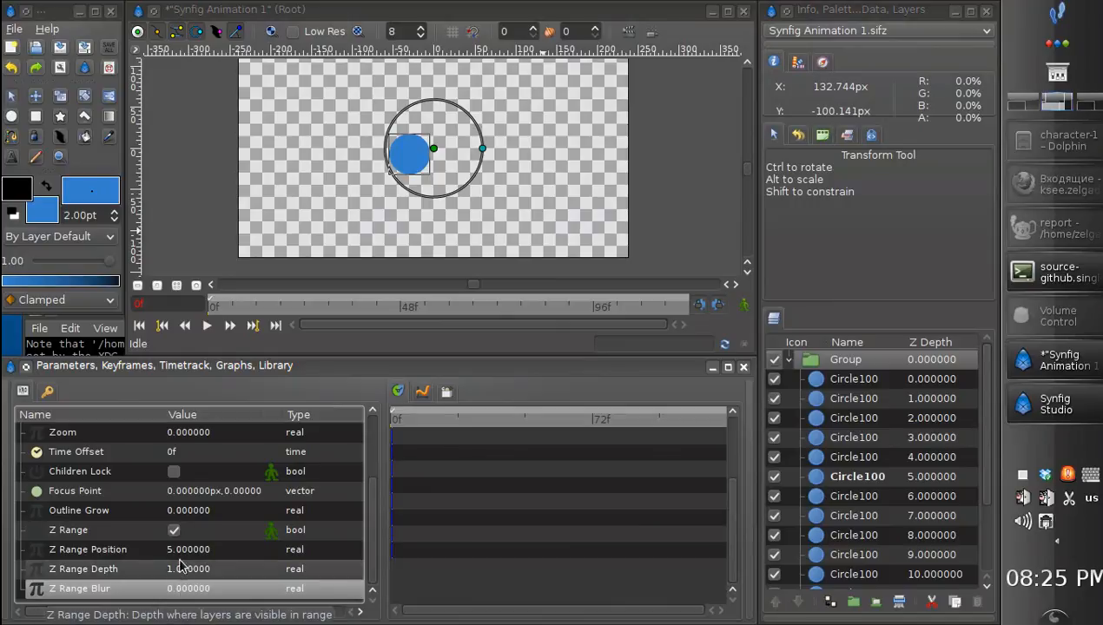
{"action": "mouse_move", "coordinate": [107, 549]}
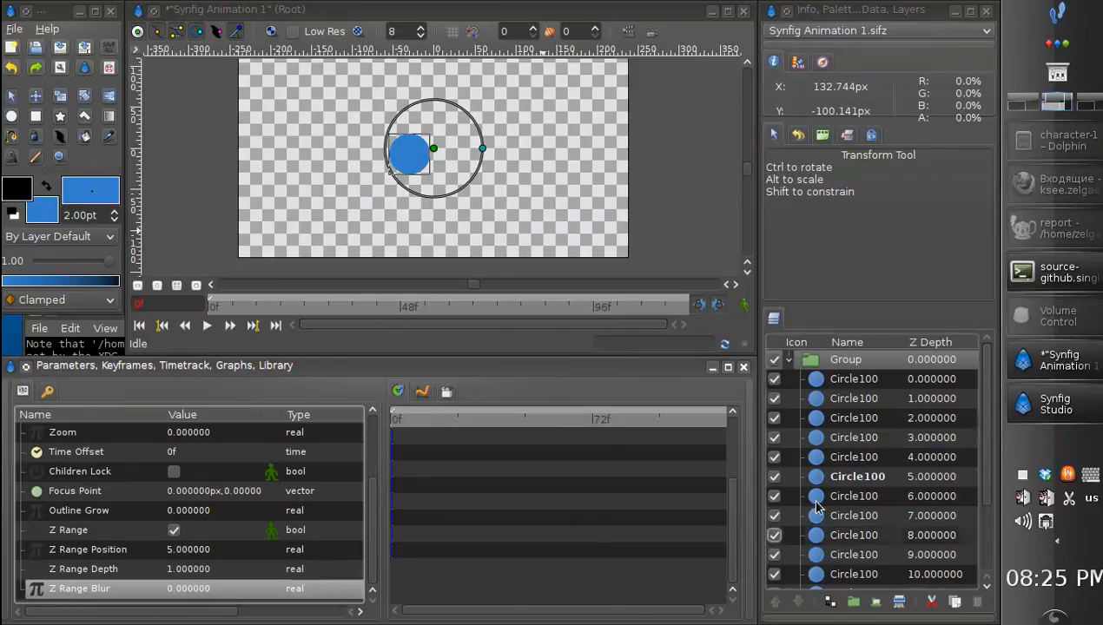
{"action": "mouse_move", "coordinate": [860, 455]}
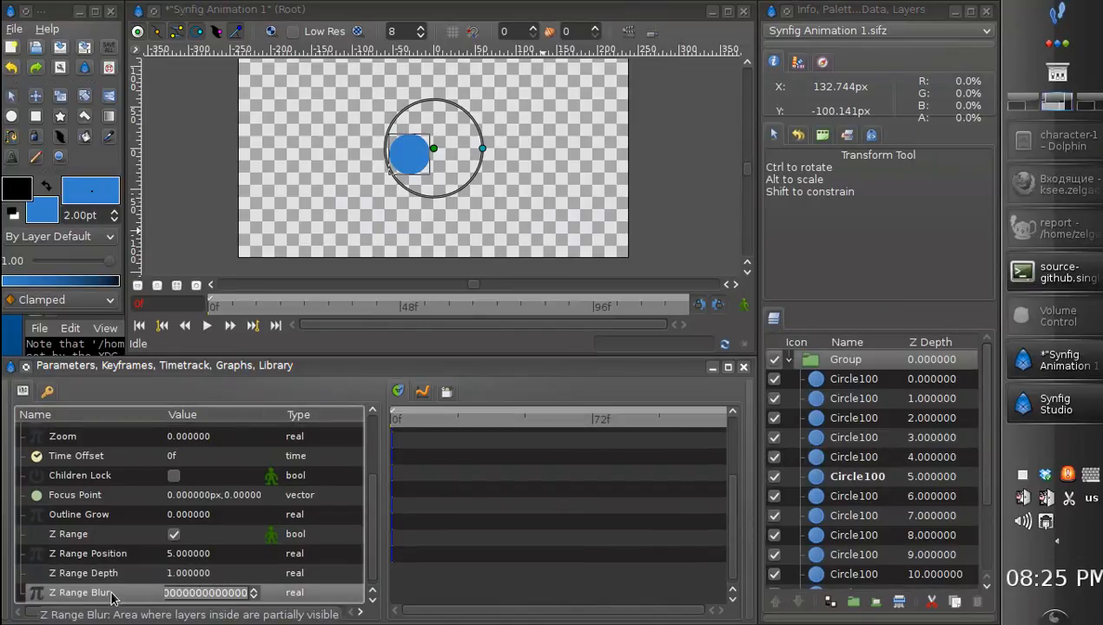
{"action": "mouse_move", "coordinate": [316, 573]}
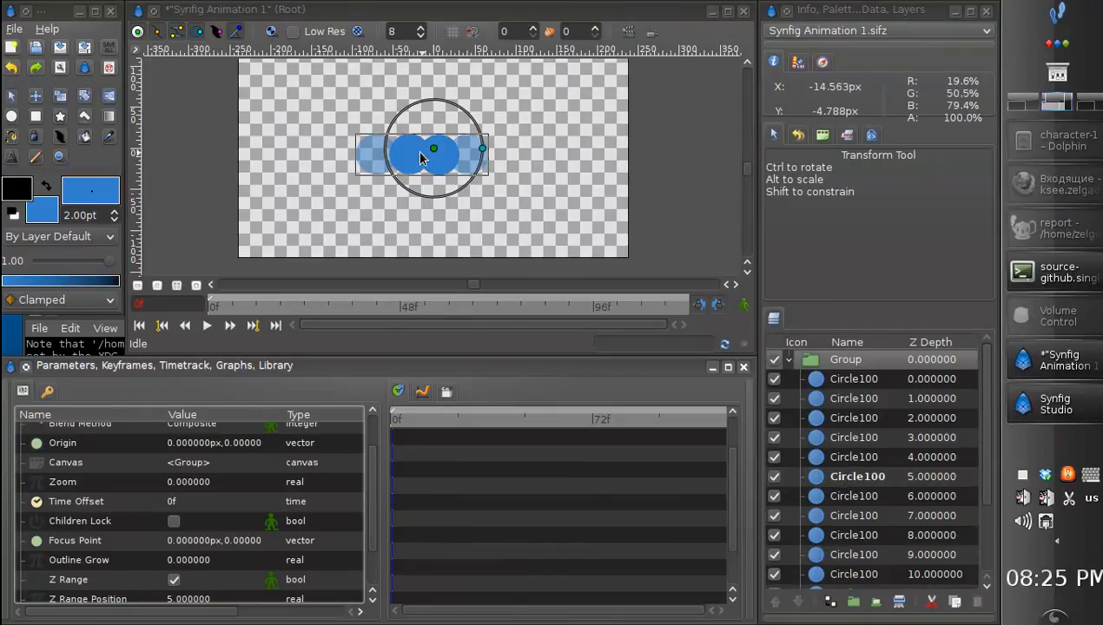
{"action": "left_click", "coordinate": [858, 475]}
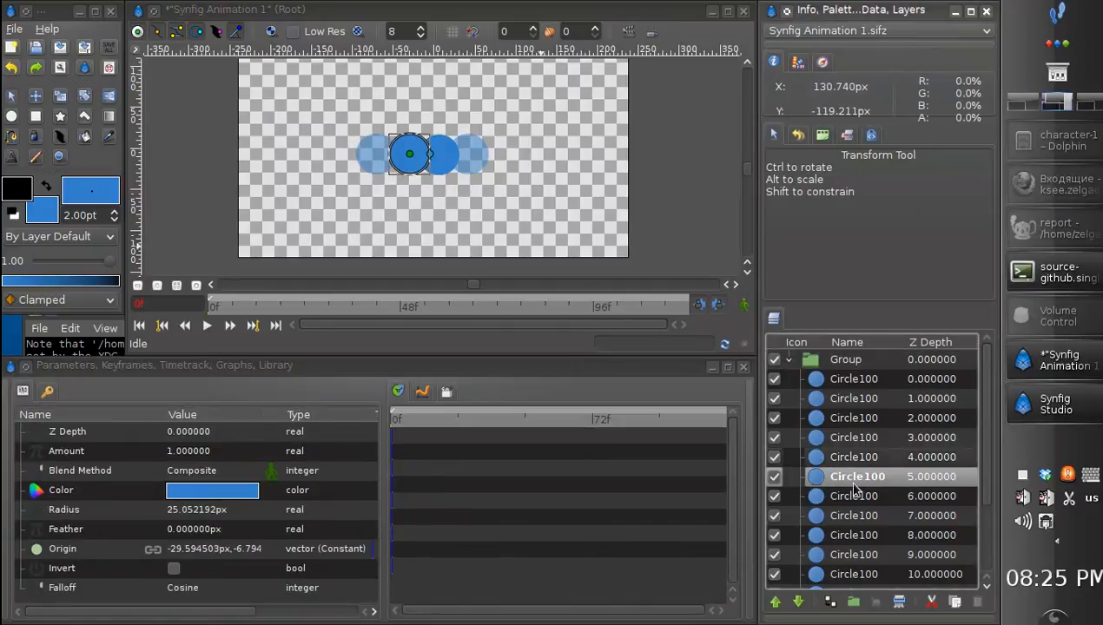
{"action": "left_click", "coordinate": [844, 359]}
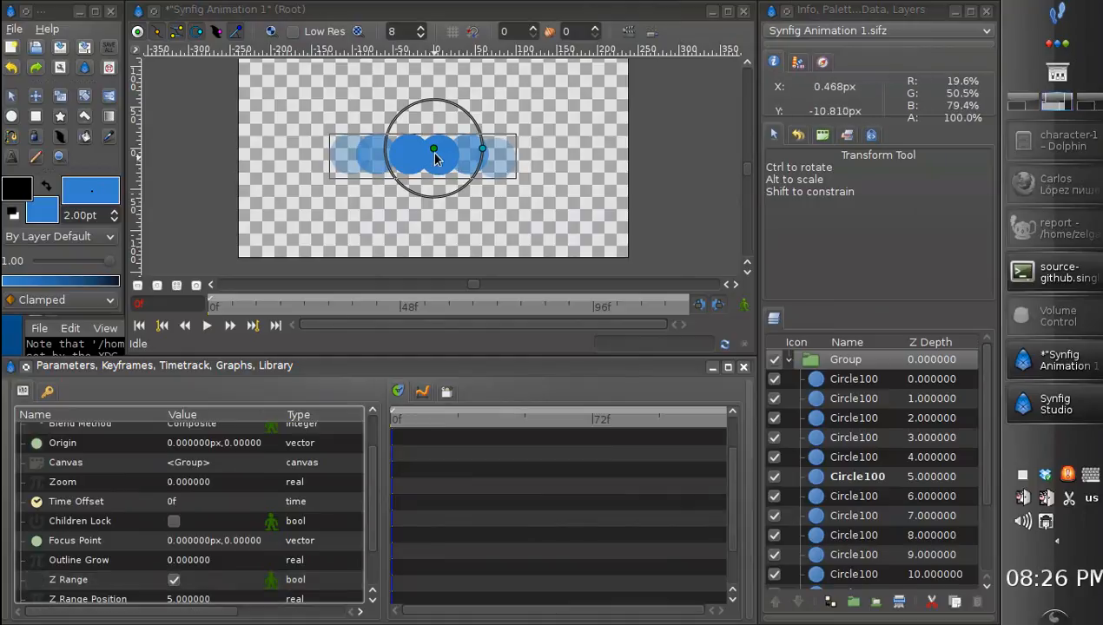
{"action": "left_click", "coordinate": [856, 476]}
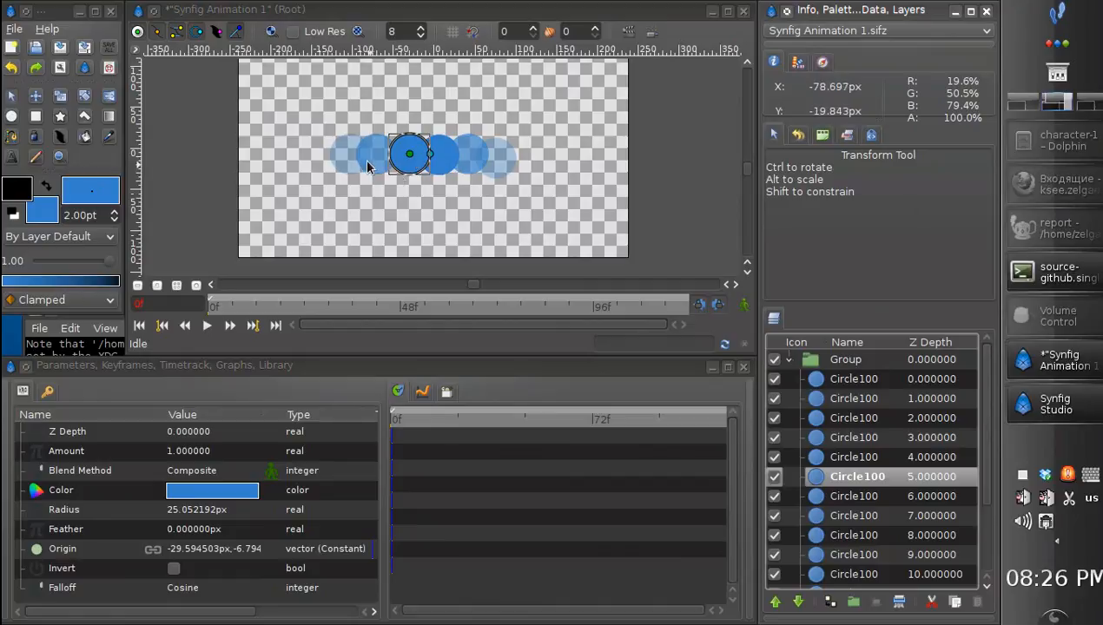
{"action": "mouse_move", "coordinate": [406, 164]}
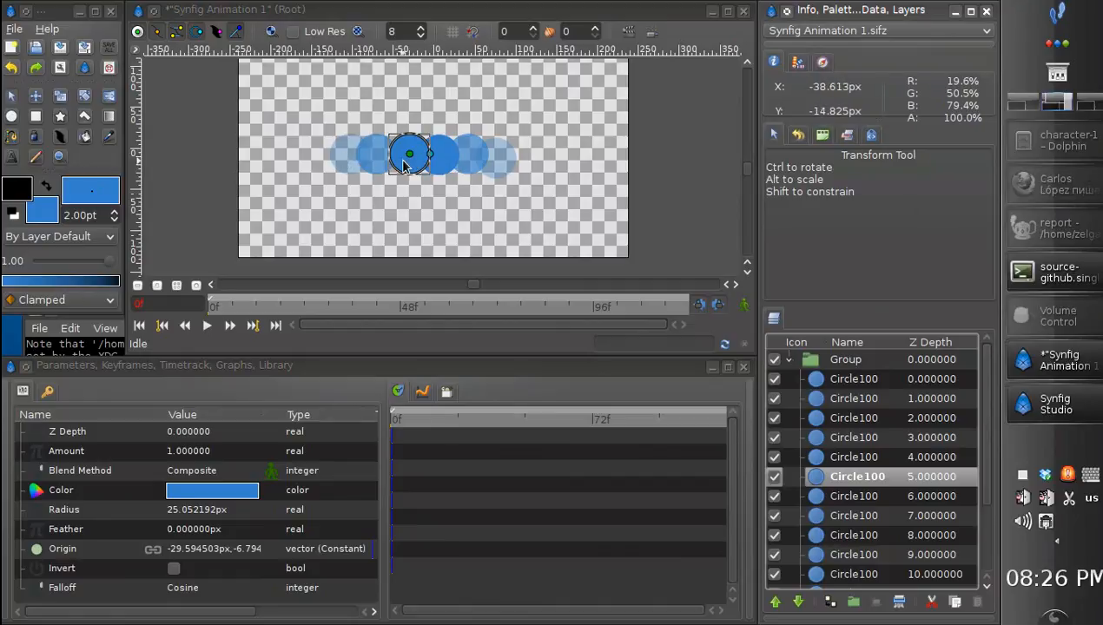
{"action": "mouse_move", "coordinate": [351, 165]}
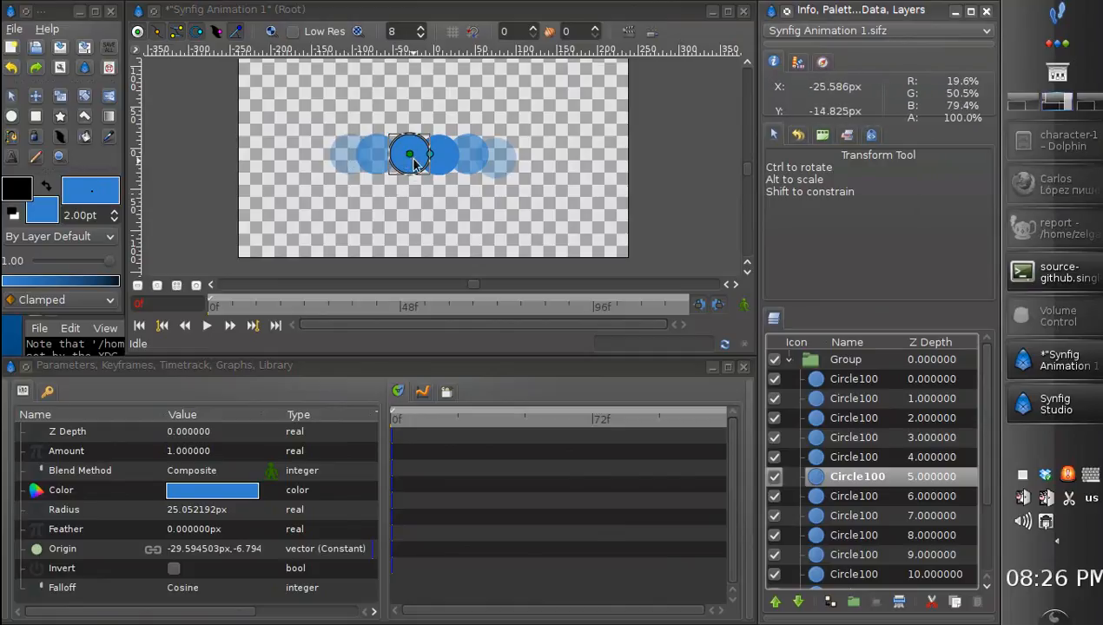
{"action": "mouse_move", "coordinate": [404, 174]}
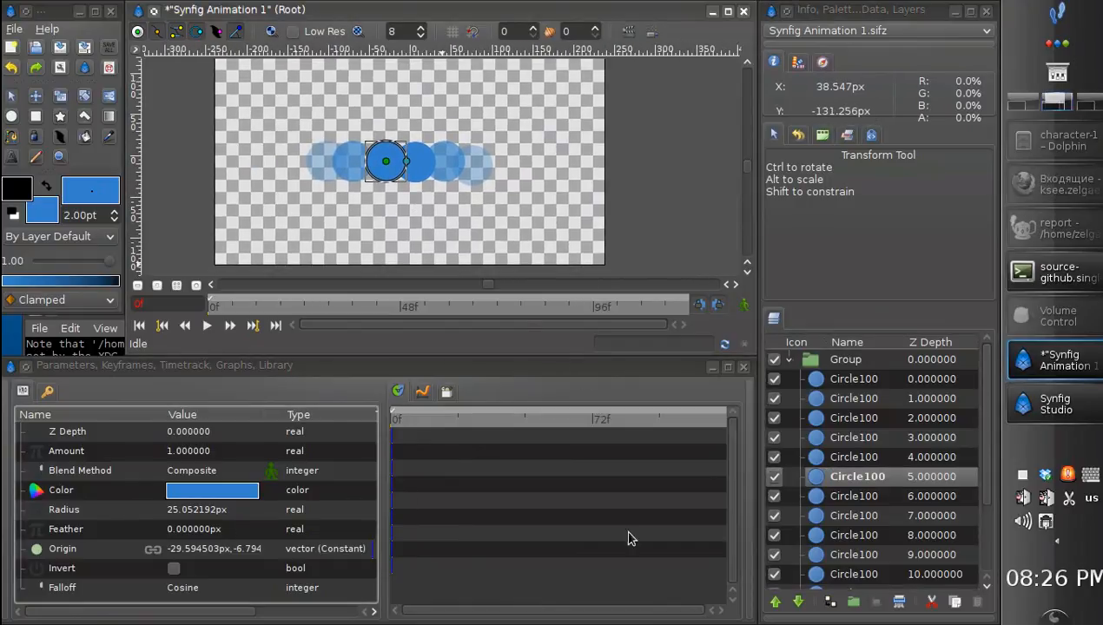
- Set the circle group's Z Range Position to 4 so the depth-4 circle becomes the solid centre
{"action": "left_click", "coordinate": [844, 360]}
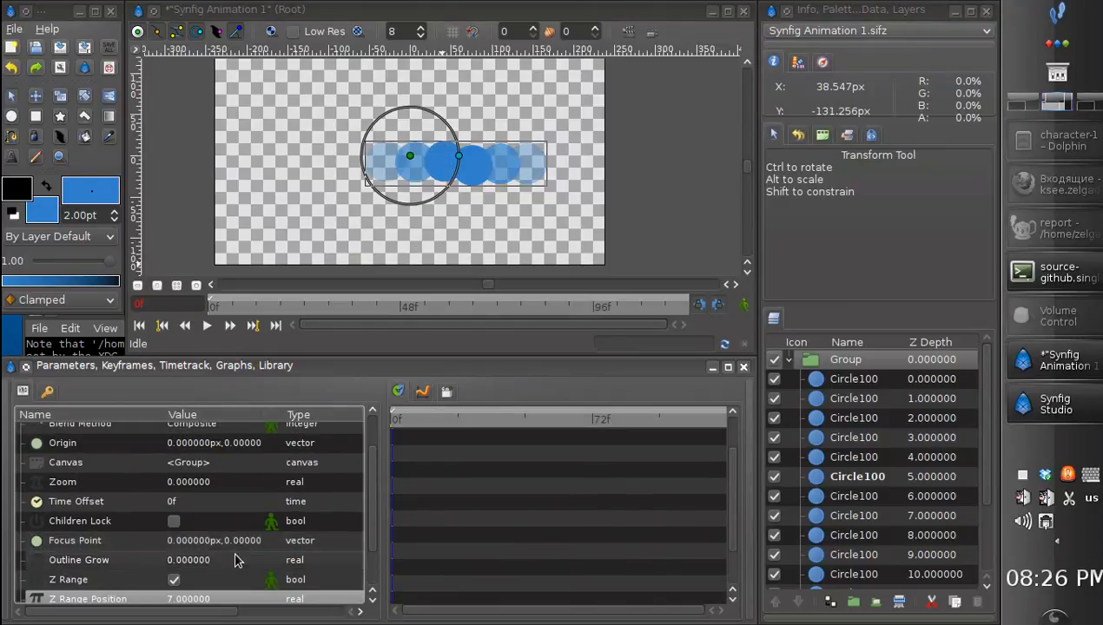
{"action": "scroll", "scroll_direction": "down", "scroll_amount": 3}
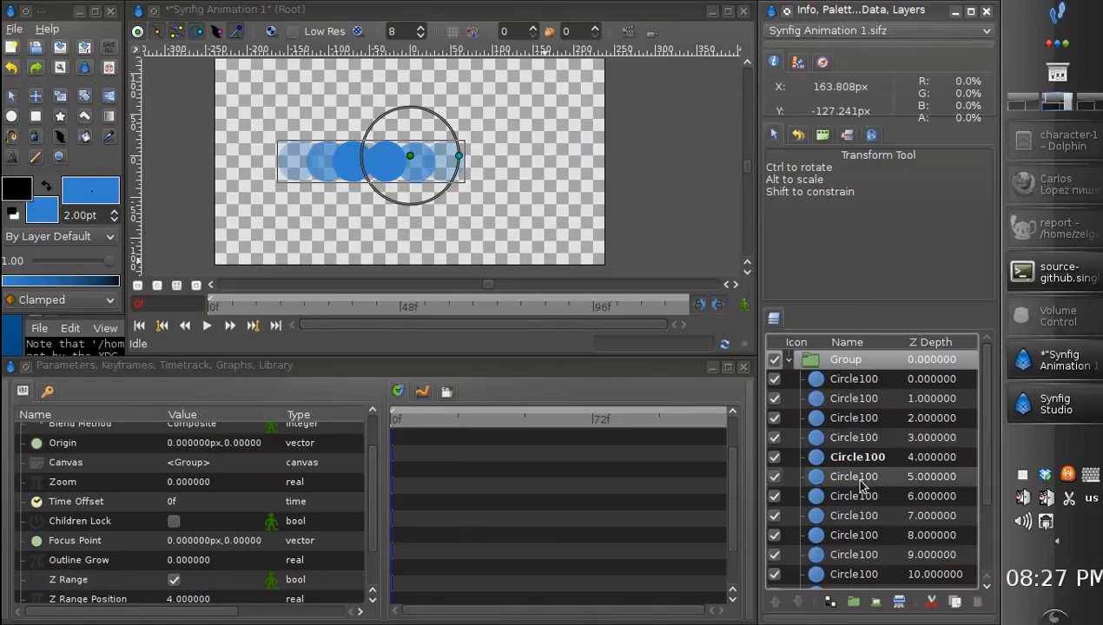
{"action": "left_click", "coordinate": [858, 457]}
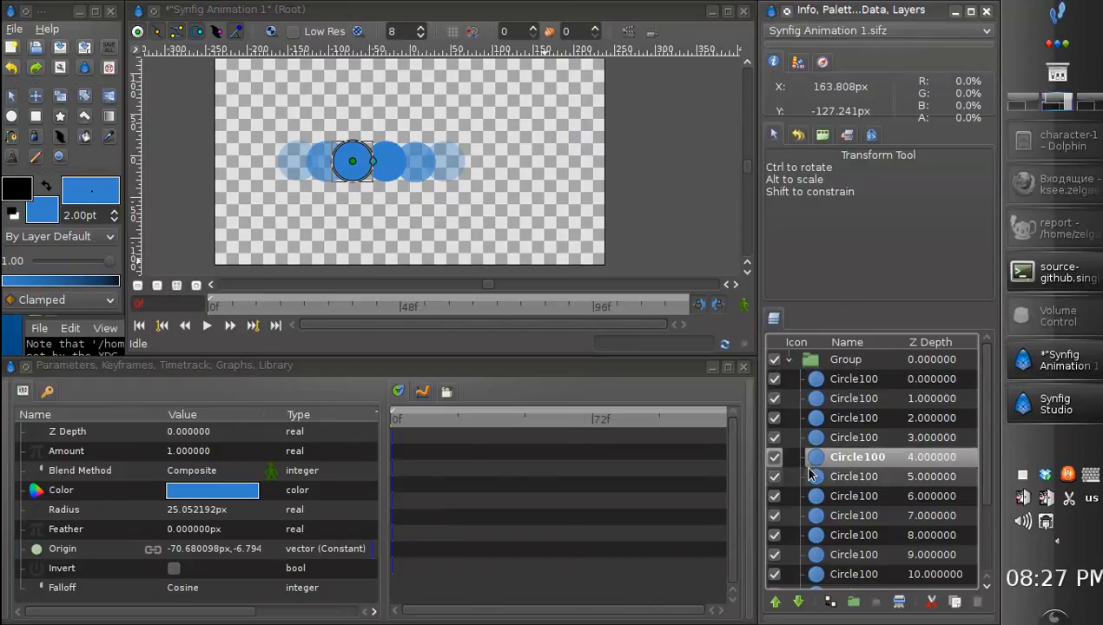
{"action": "mouse_move", "coordinate": [819, 535]}
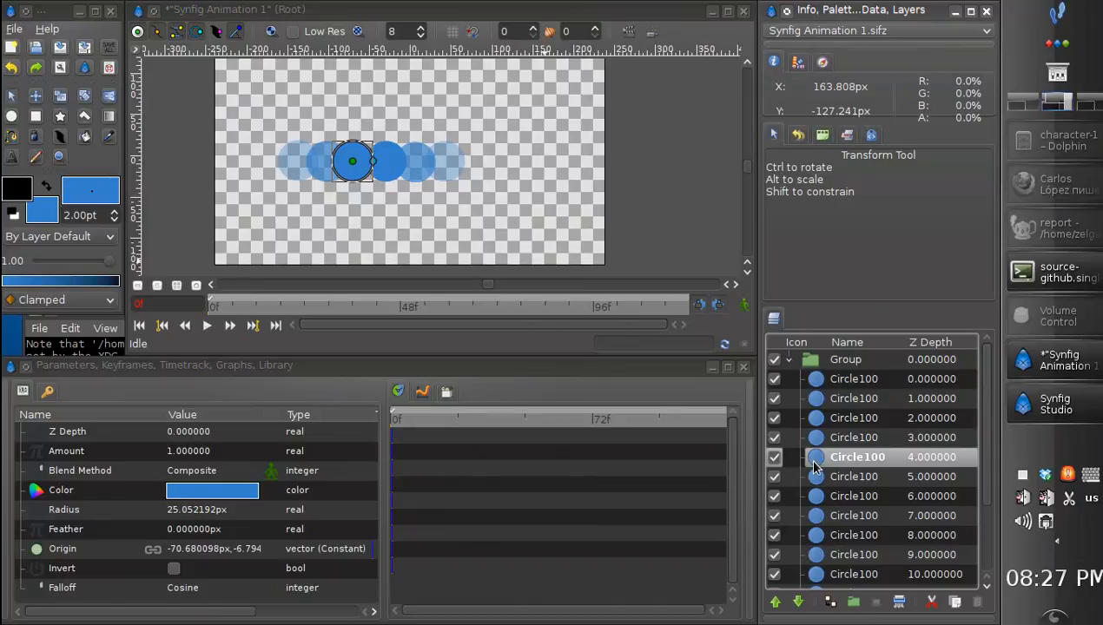
- Wrap the depth-4 Circle100 layer in its own nested group via Group Layer and select that group
{"action": "right_click", "coordinate": [858, 457]}
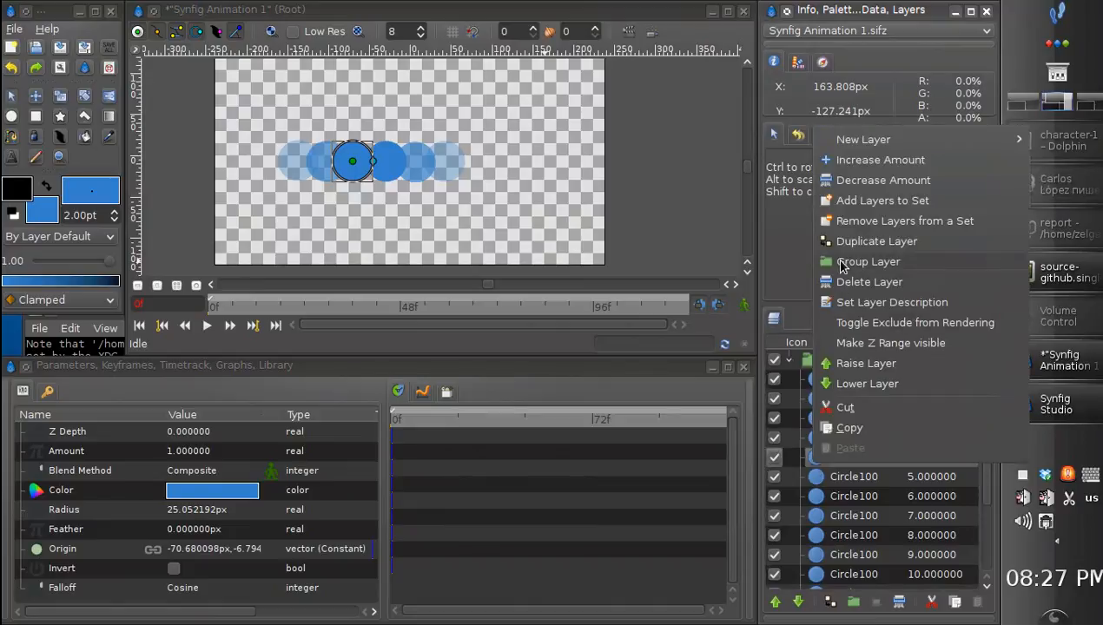
{"action": "left_click", "coordinate": [869, 260]}
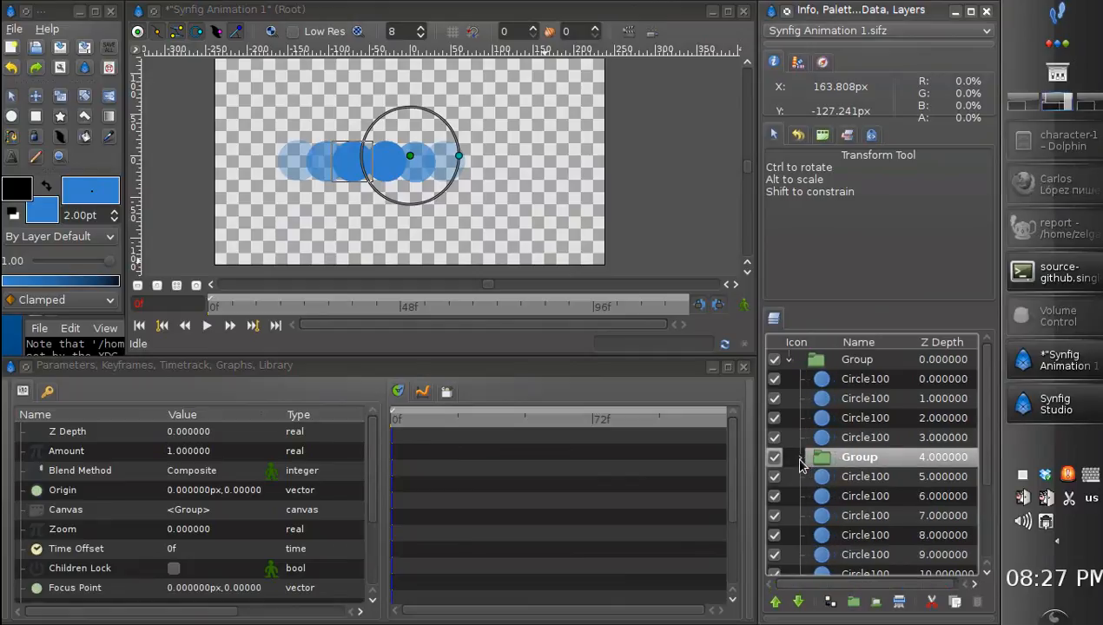
{"action": "left_click", "coordinate": [864, 476]}
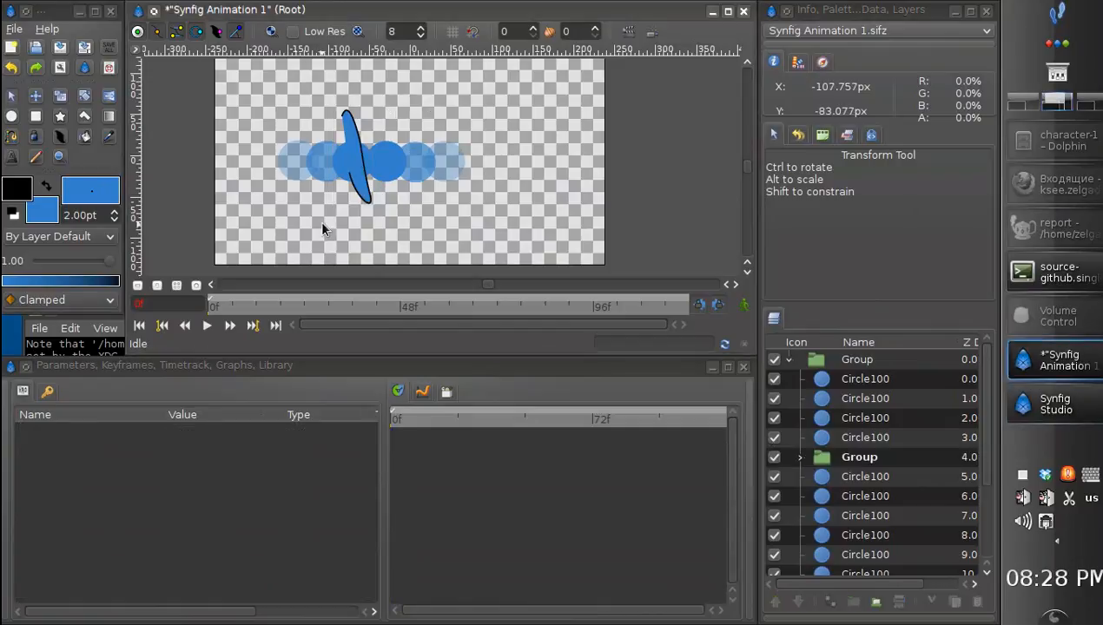
{"action": "left_click", "coordinate": [858, 457]}
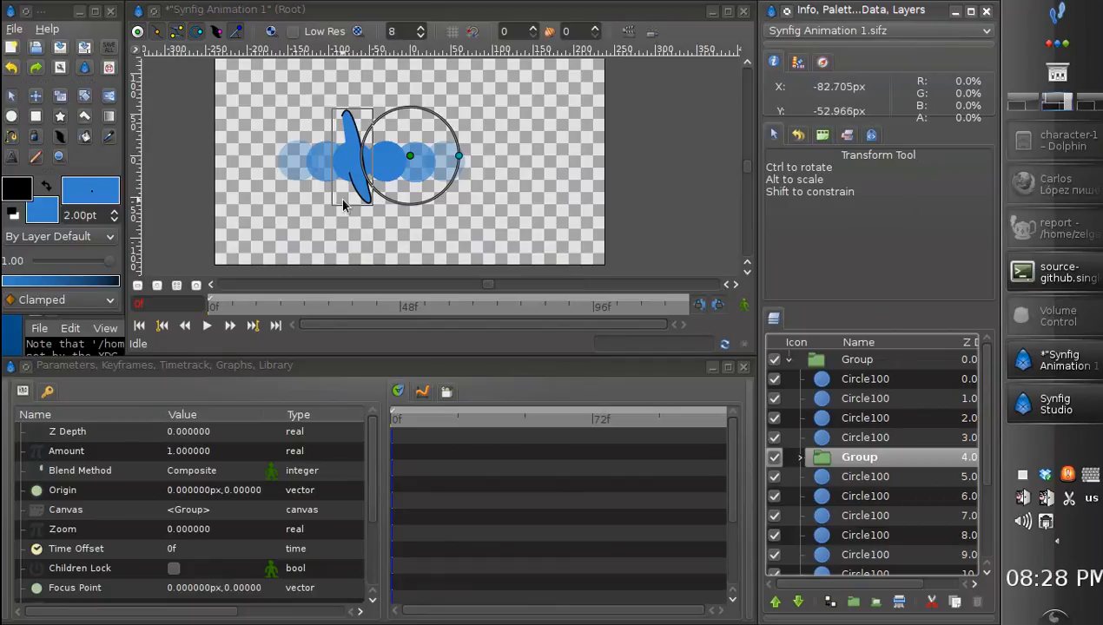
{"action": "mouse_move", "coordinate": [283, 69]}
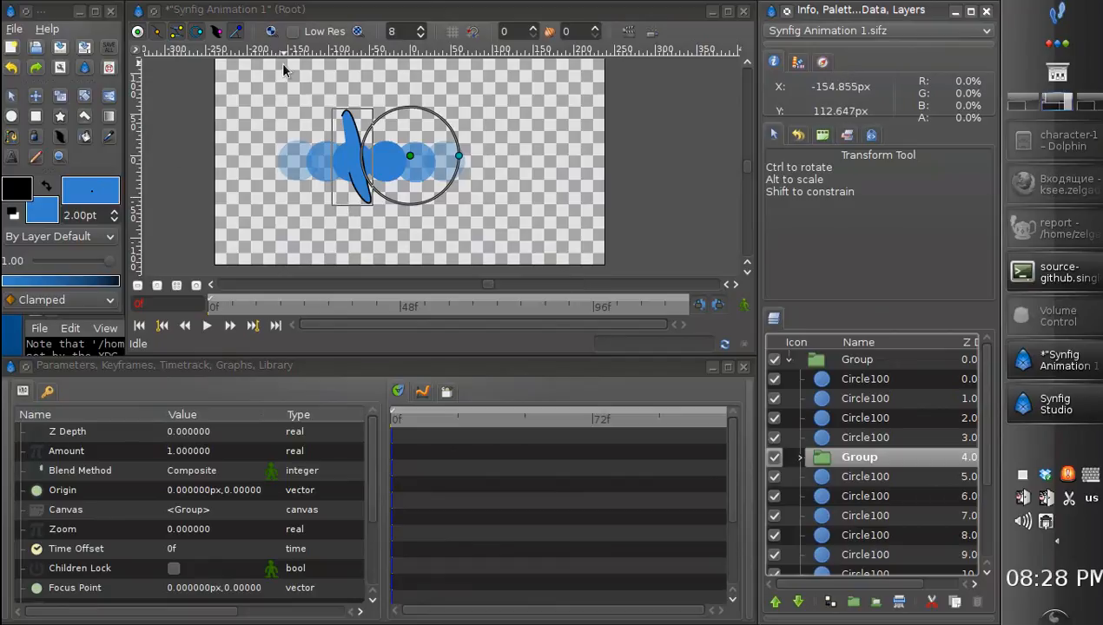